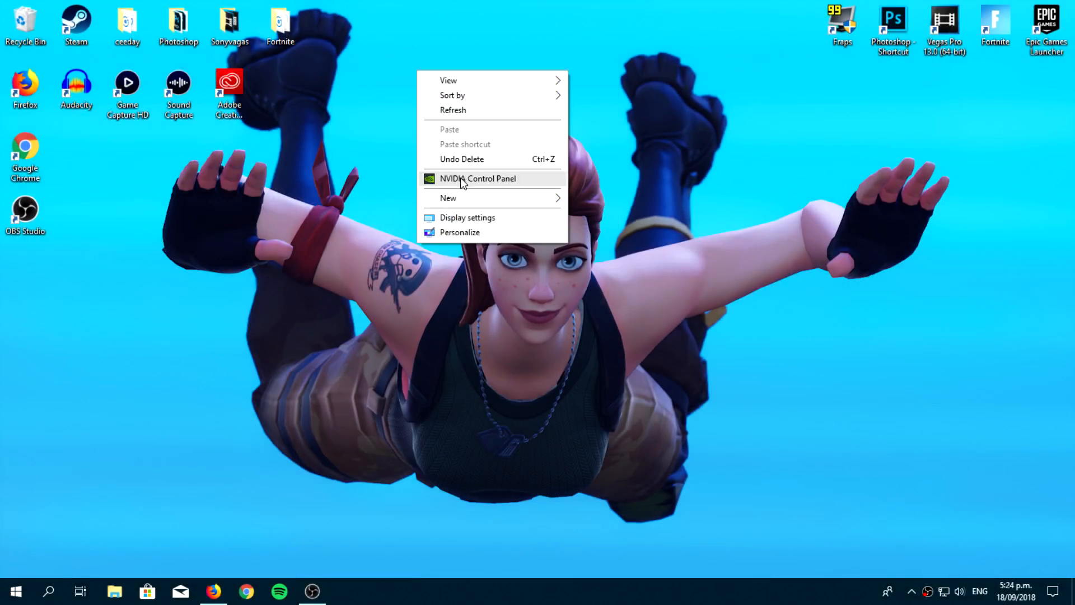
mouse_move(391, 173)
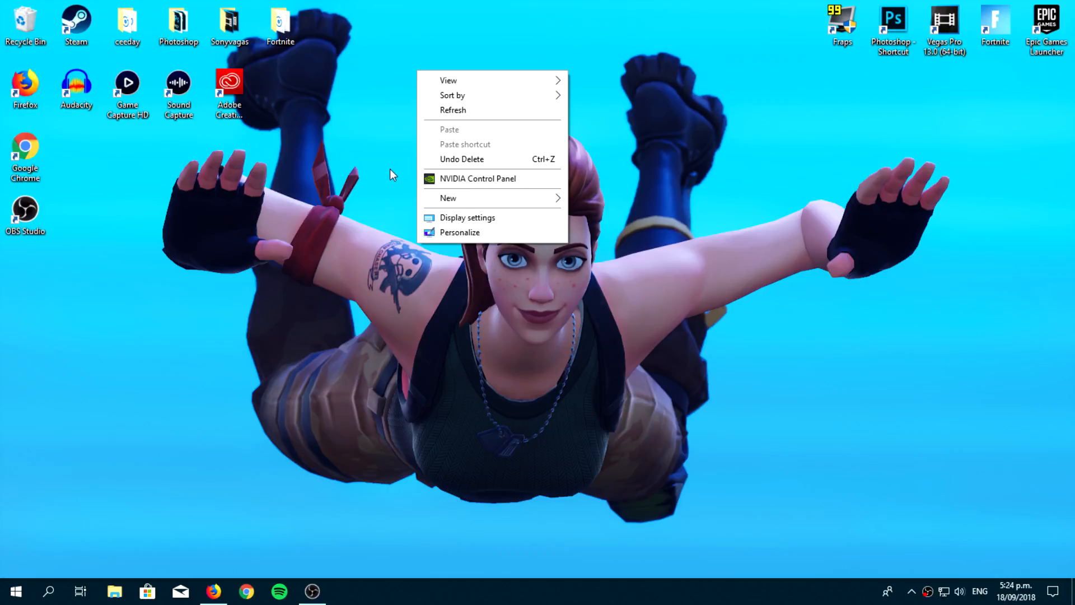
Step: Open NVIDIA Control Panel, view desktop size and position, then return to Change resolution
click(524, 202)
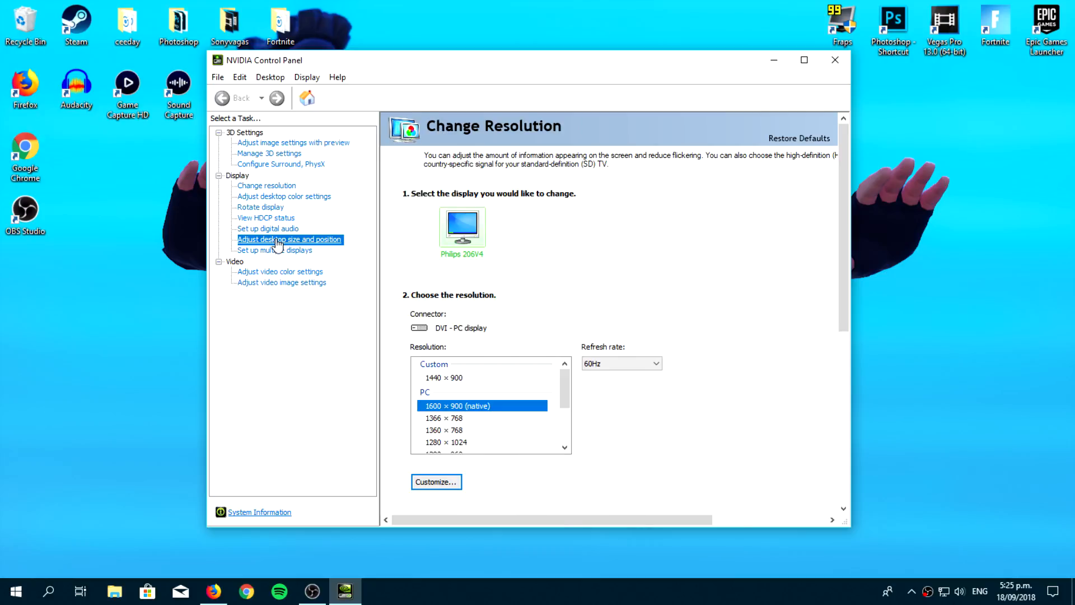
click(289, 239)
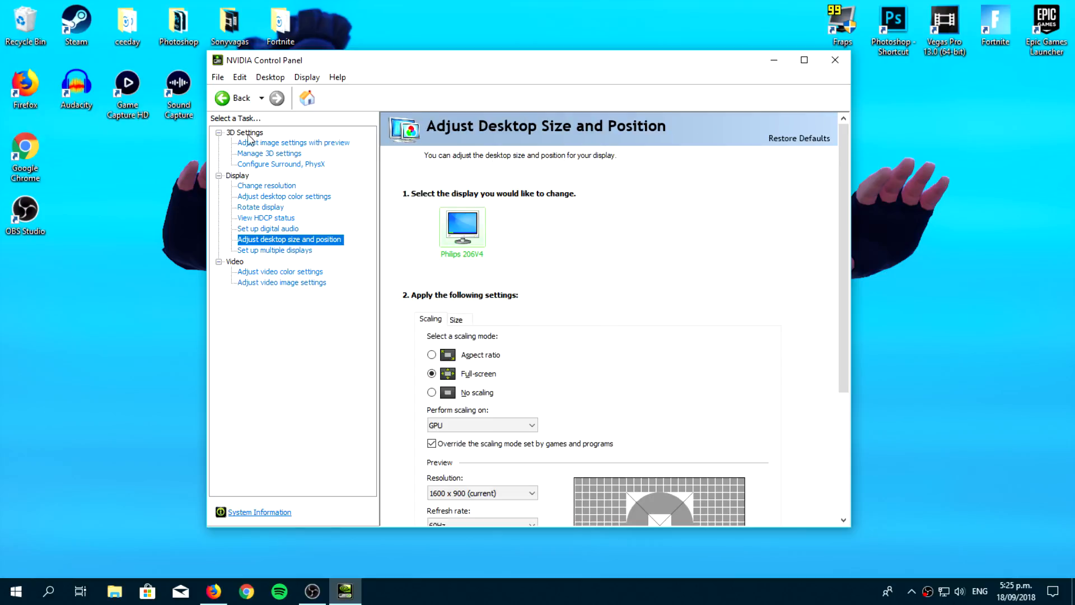
mouse_move(251, 87)
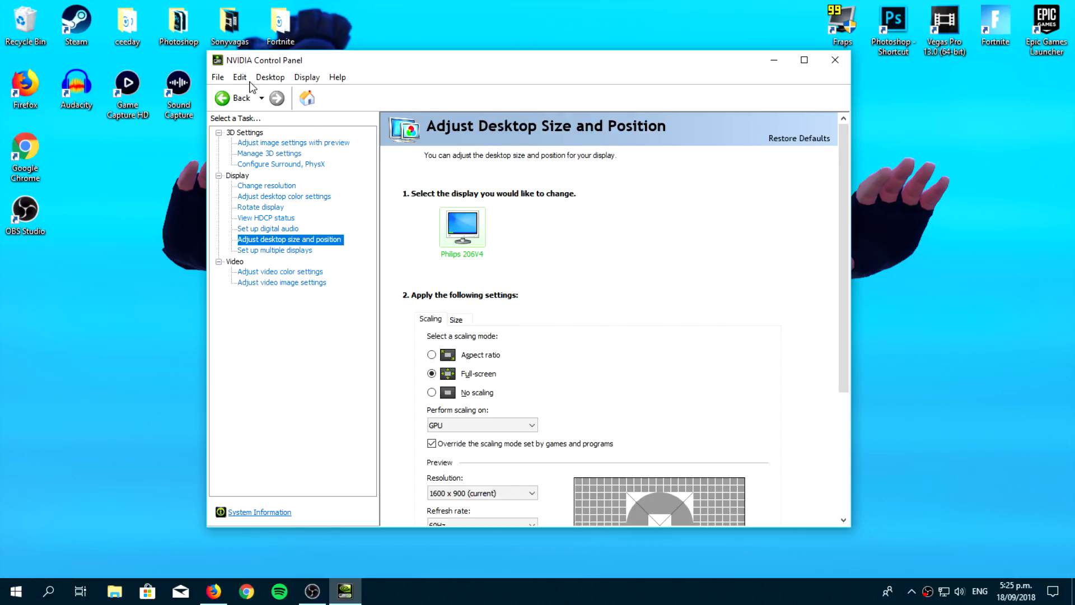
mouse_move(345, 216)
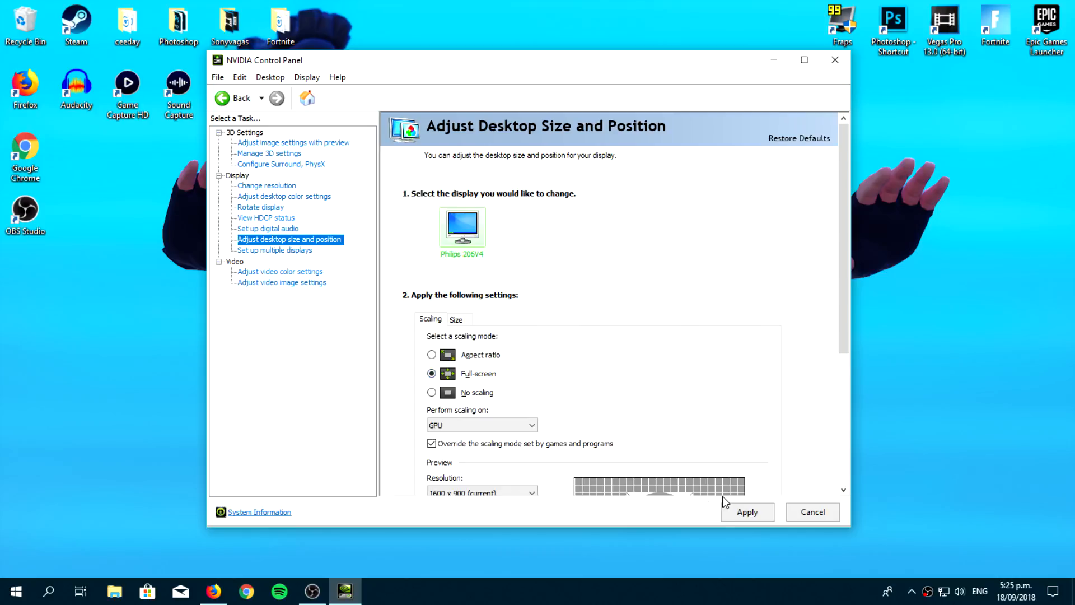
scroll(down, 3)
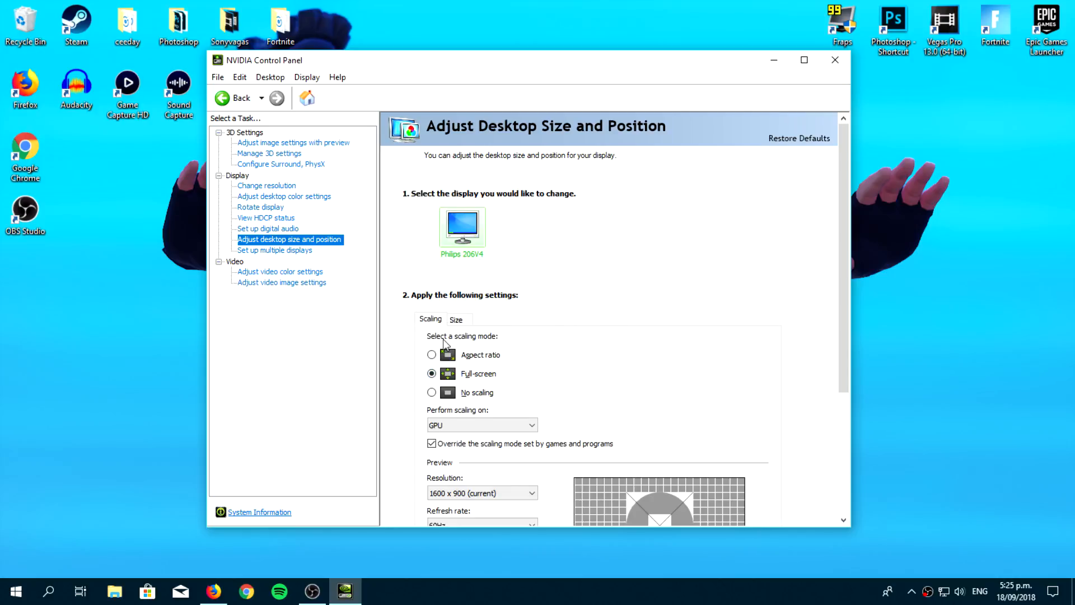
click(266, 185)
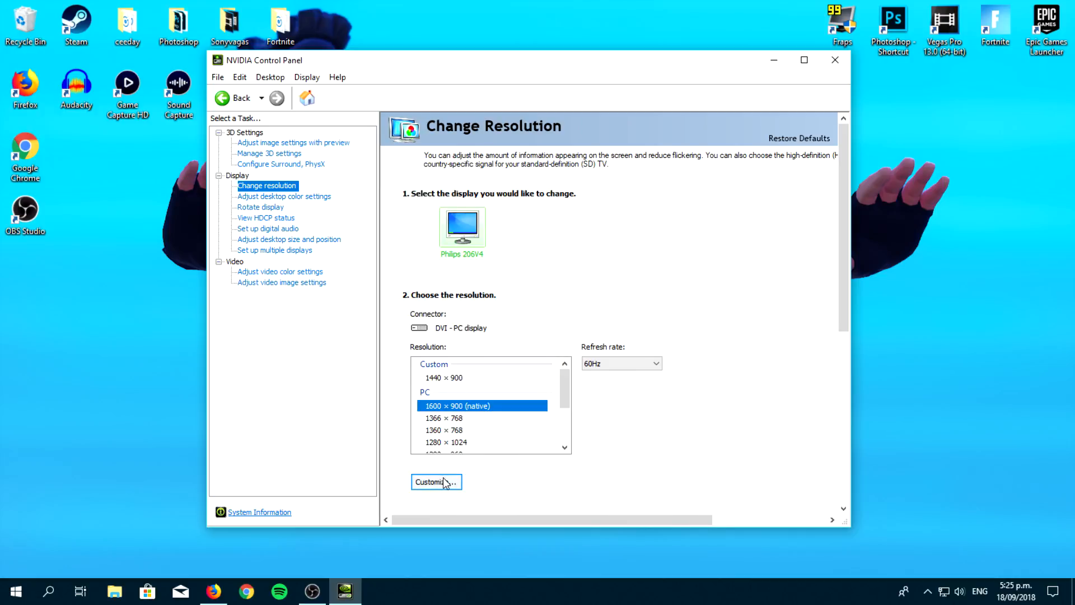
Step: Open the custom resolution form, cancel it, reopen it and enter 14
click(435, 481)
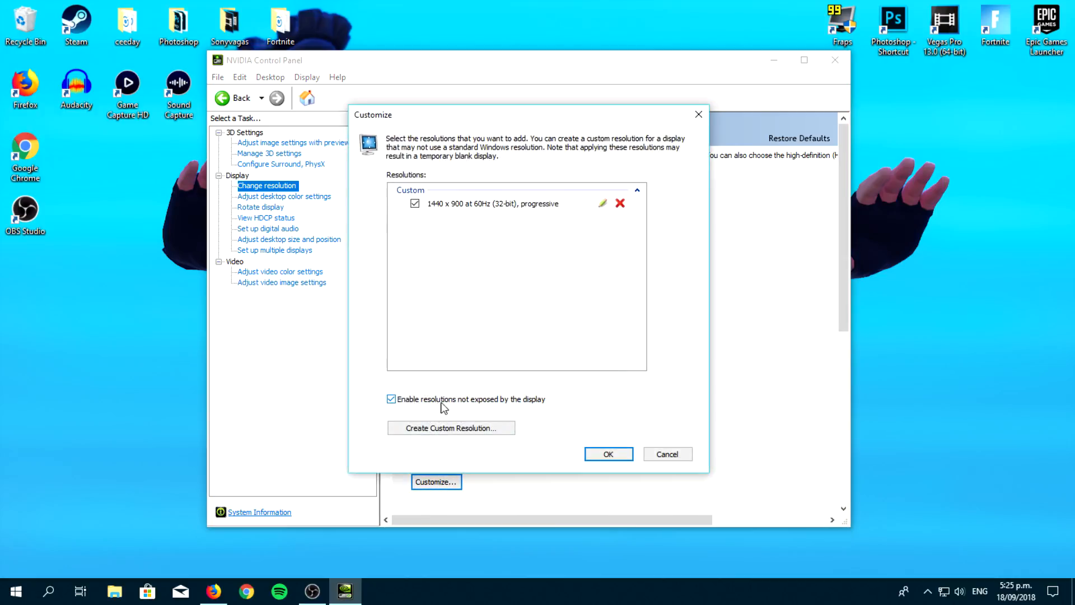
mouse_move(451, 428)
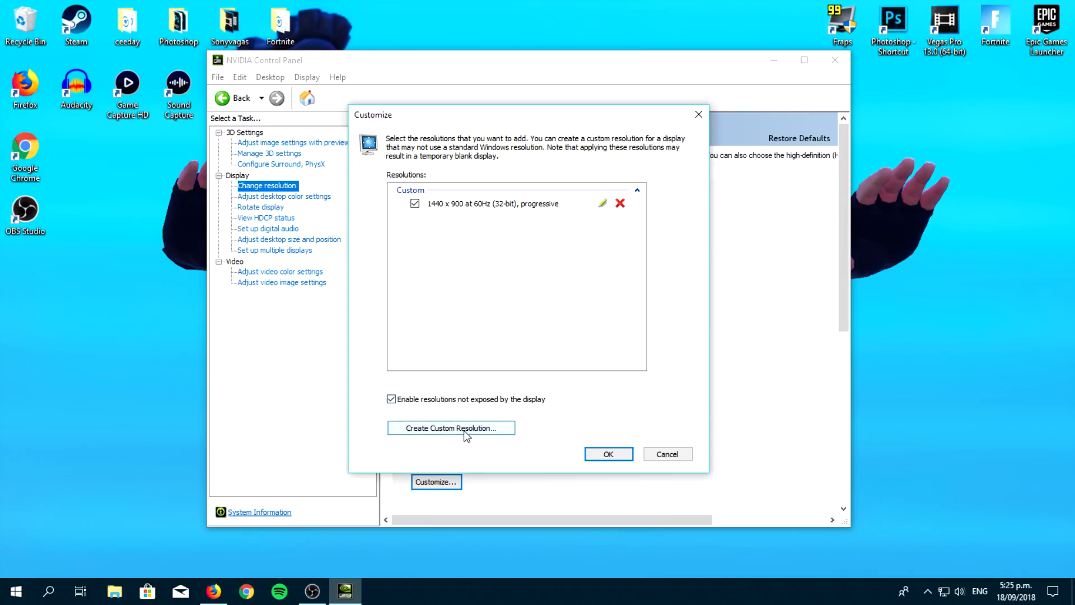
click(451, 428)
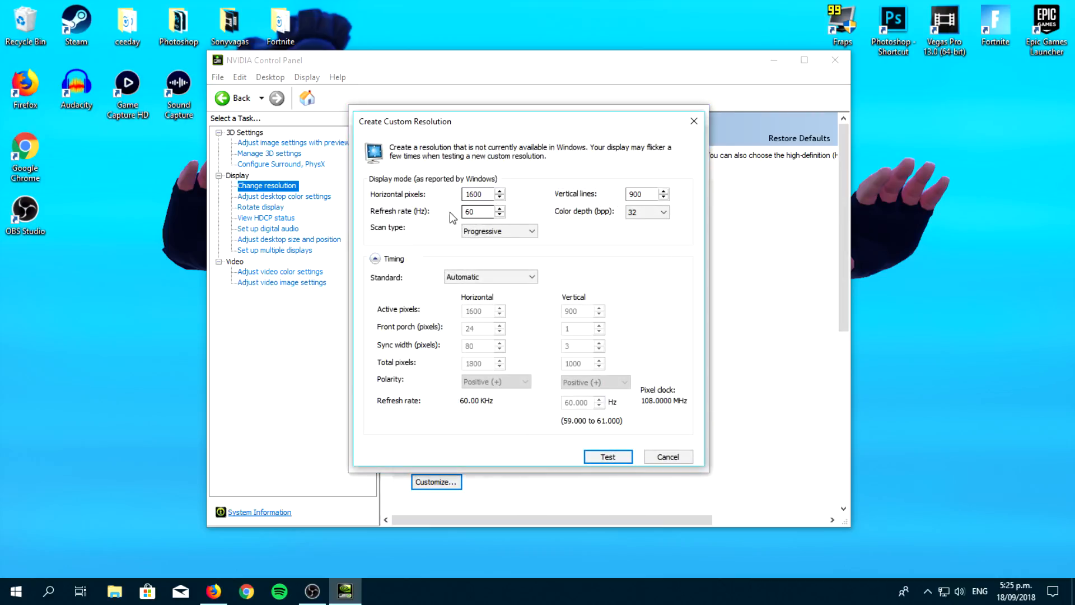
click(666, 456)
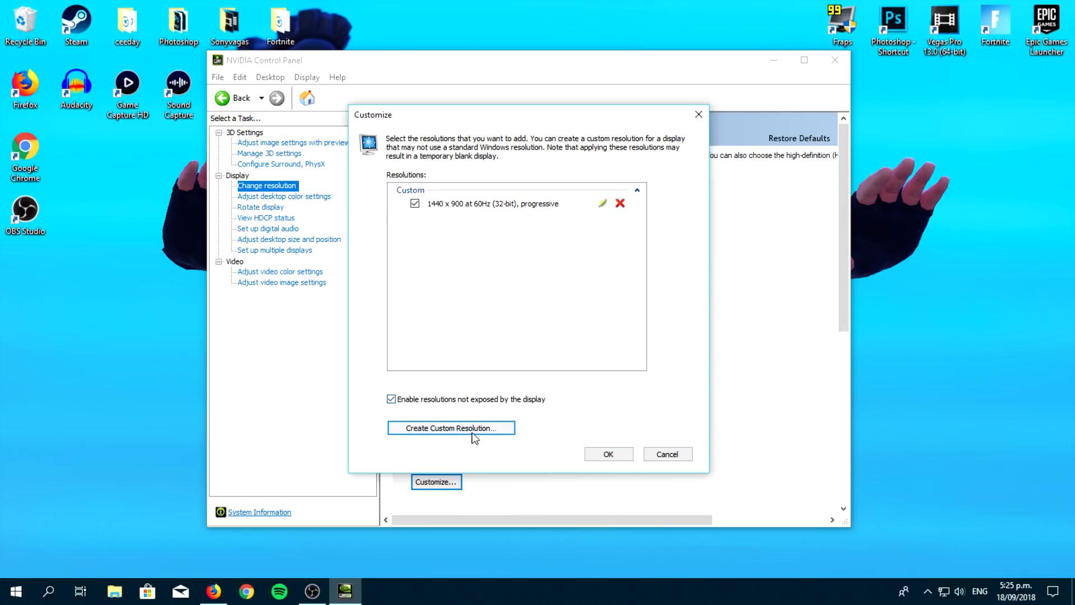
click(450, 428)
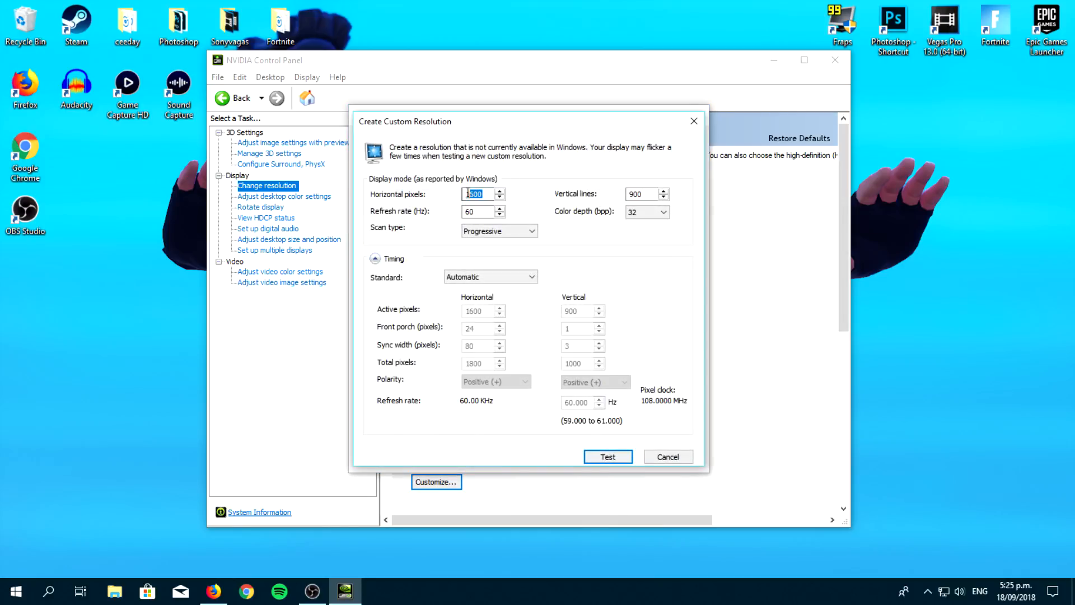
text(14)
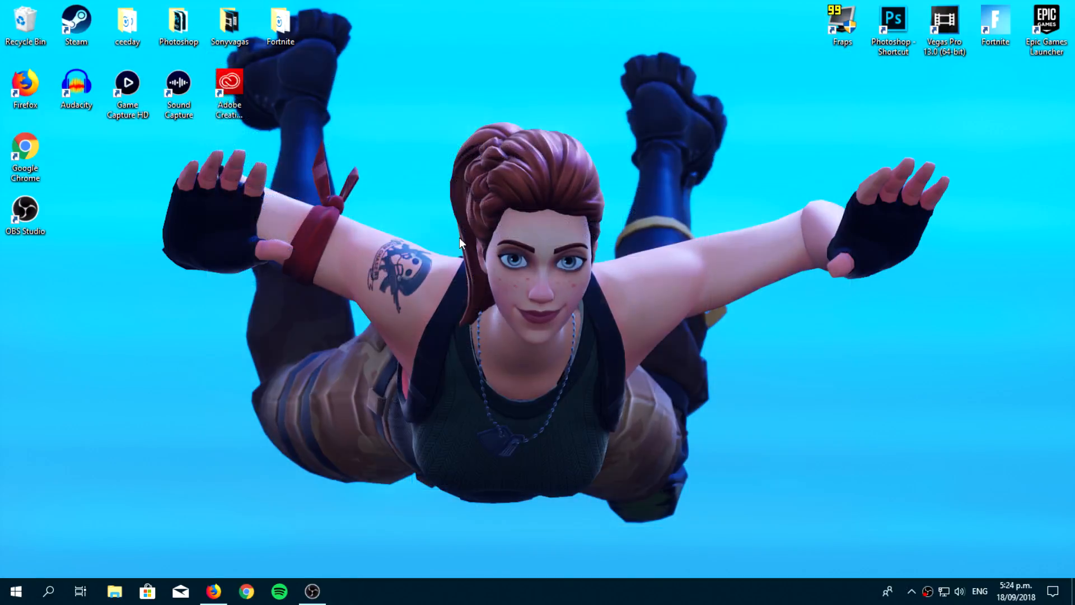
mouse_move(324, 534)
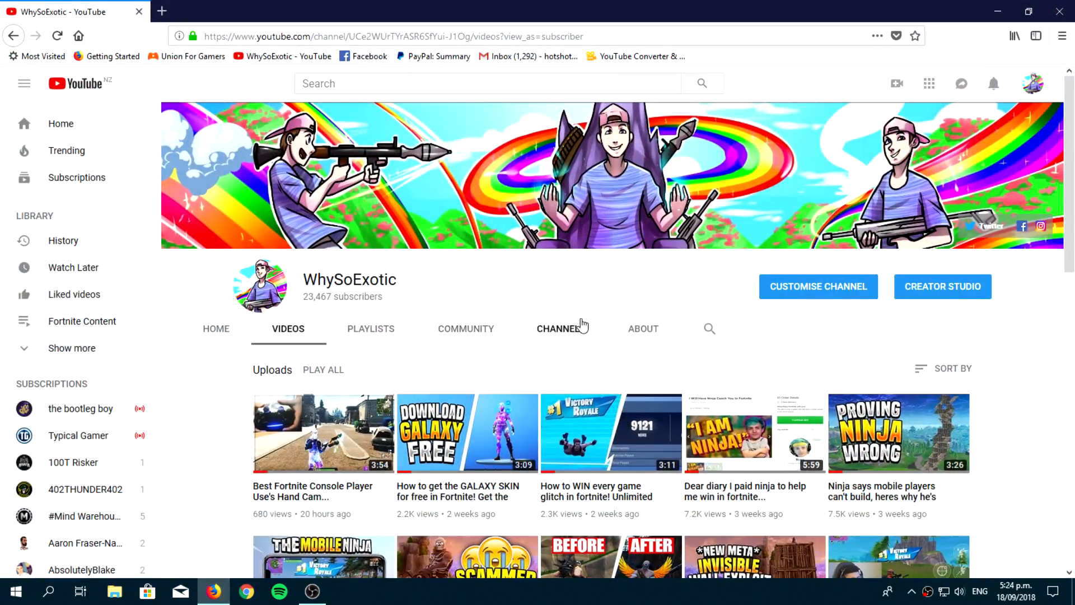
double_click(342, 296)
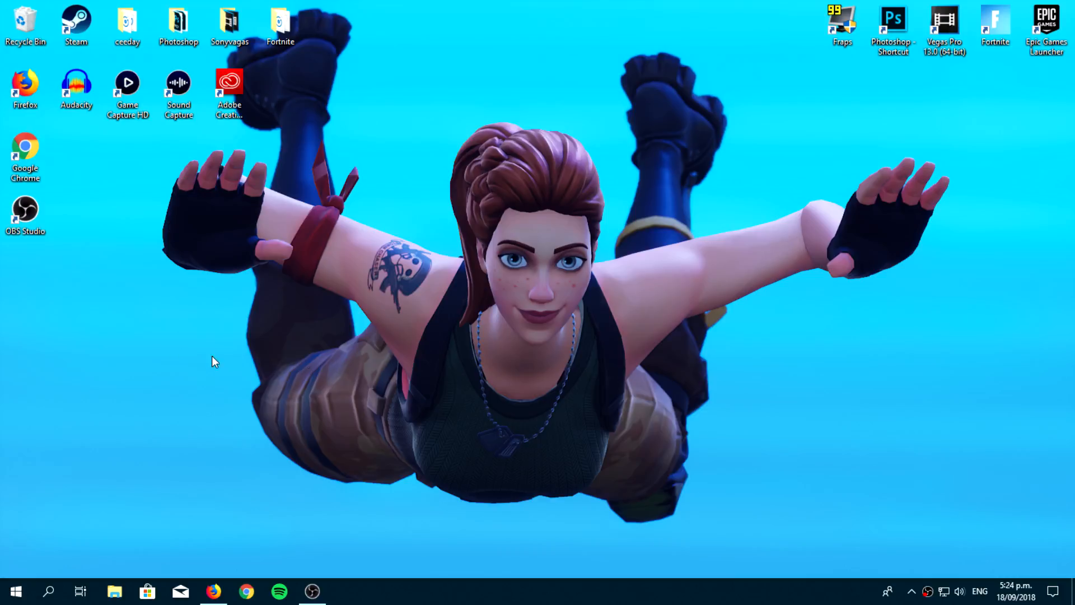
mouse_move(440, 90)
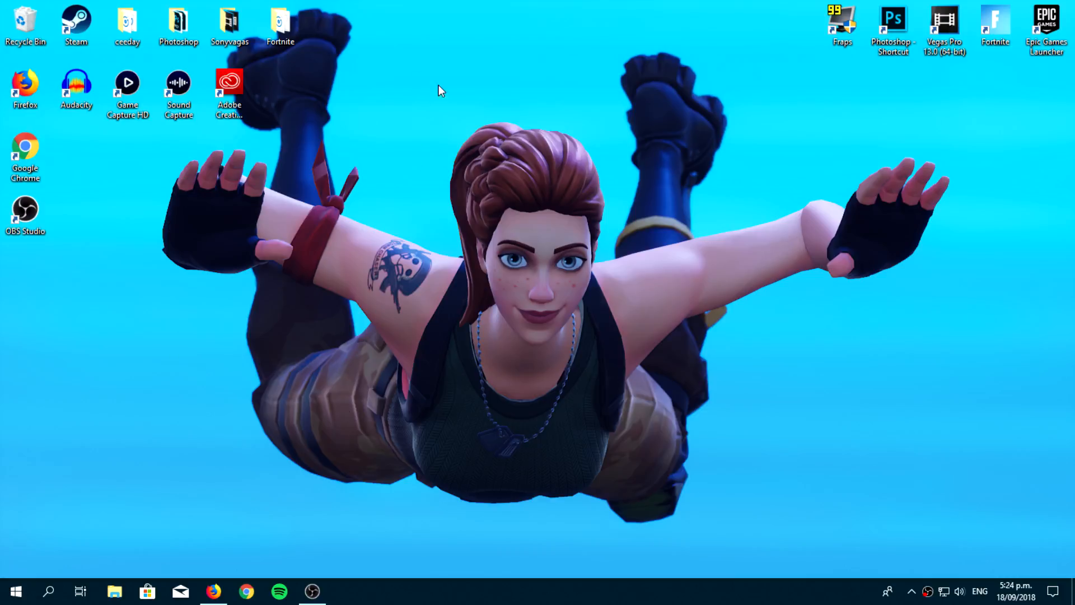
mouse_move(419, 76)
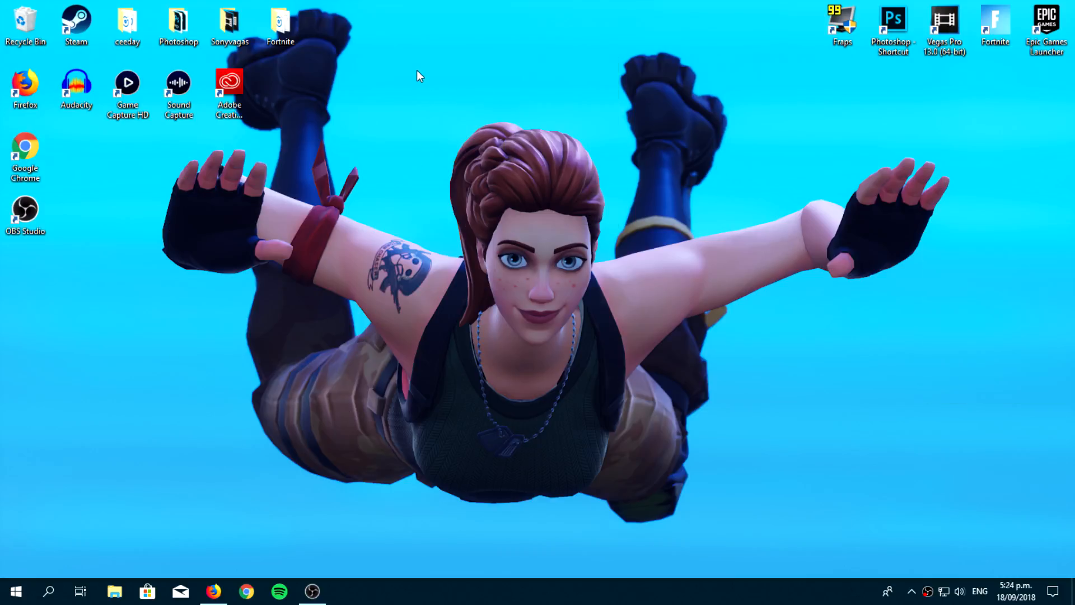
Step: Relaunch NVIDIA Control Panel from the desktop menu on Adjust desktop size and position
right_click(419, 76)
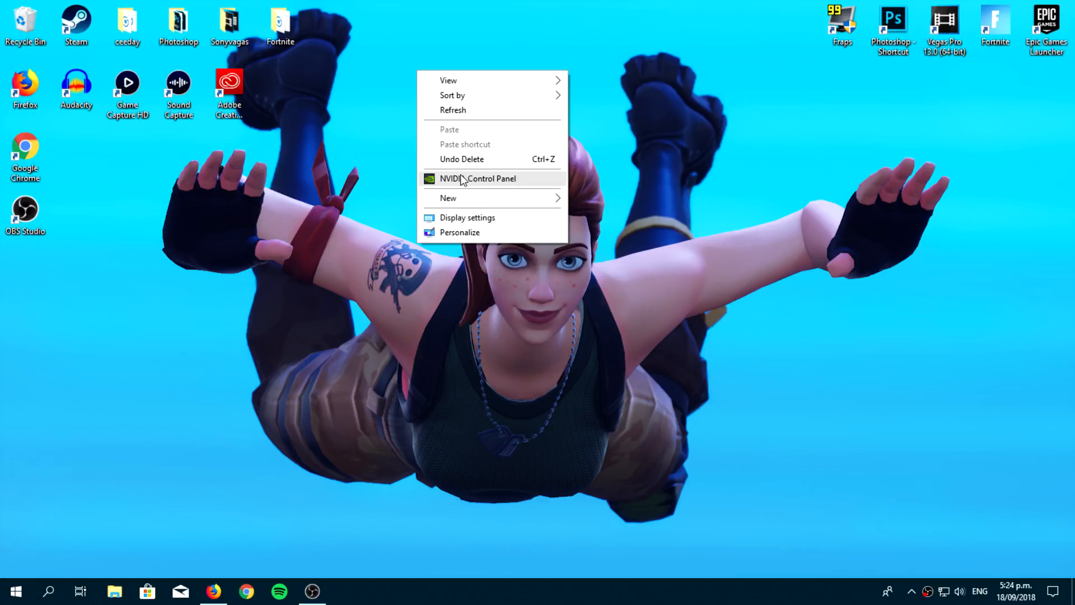
mouse_move(459, 185)
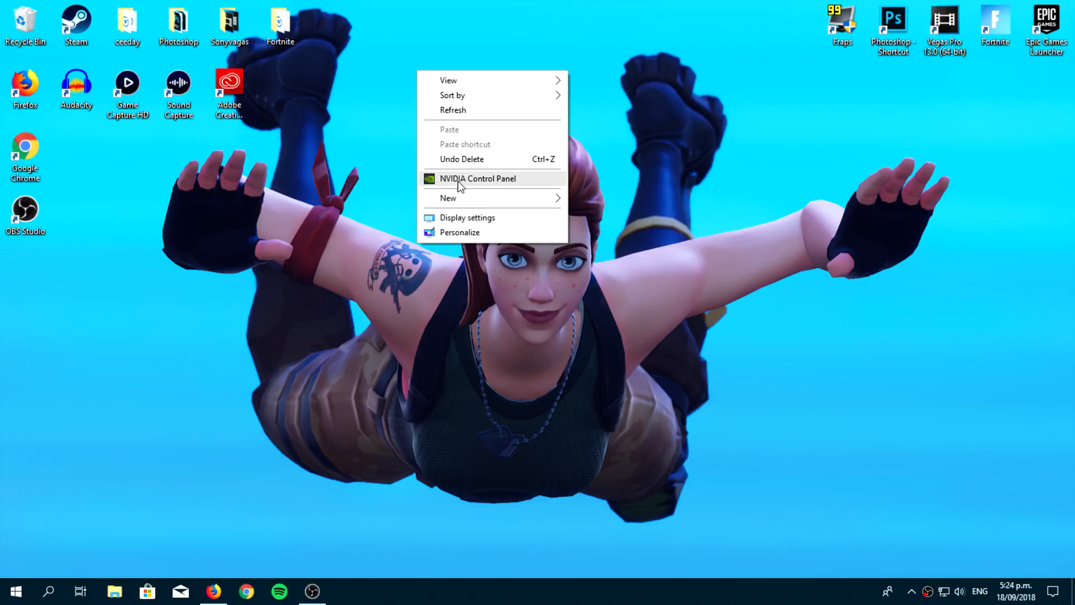
click(515, 217)
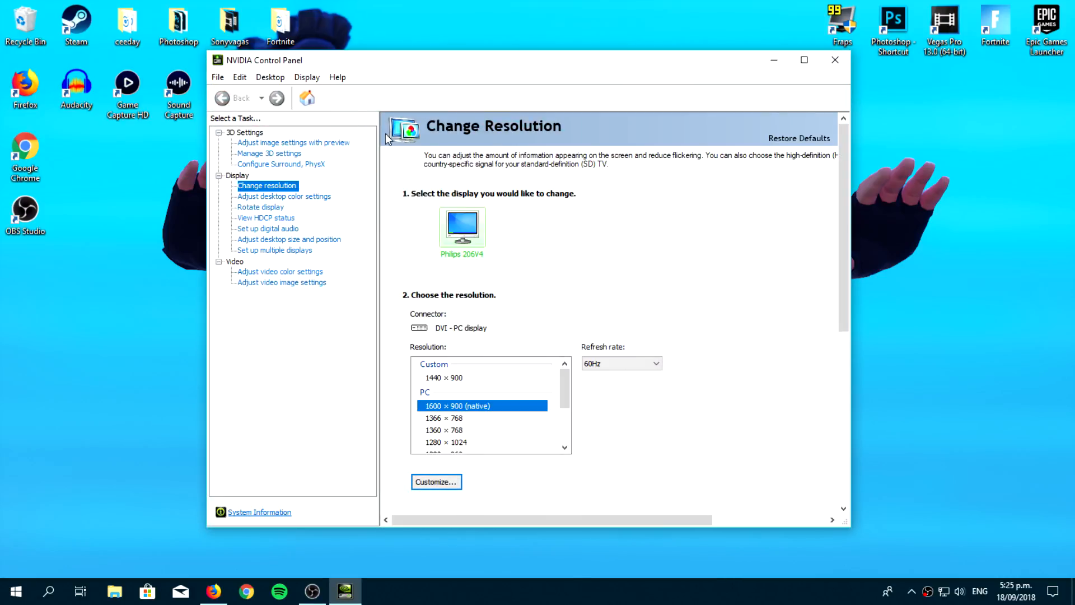
click(287, 238)
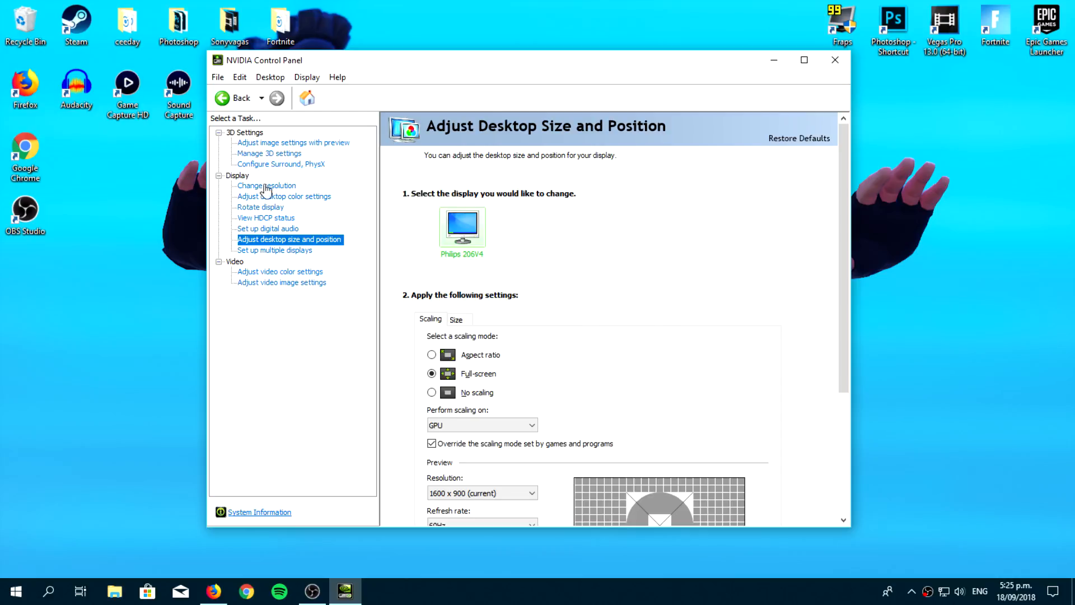
Step: Try aspect-ratio scaling, apply full-screen scaling instead, then go to Change resolution
click(269, 76)
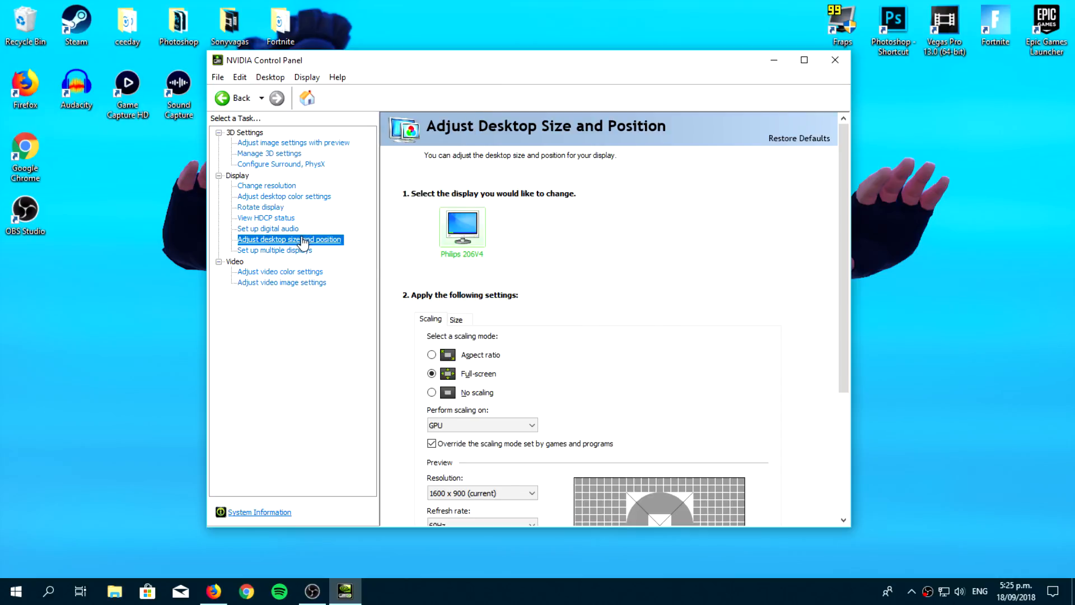
click(432, 354)
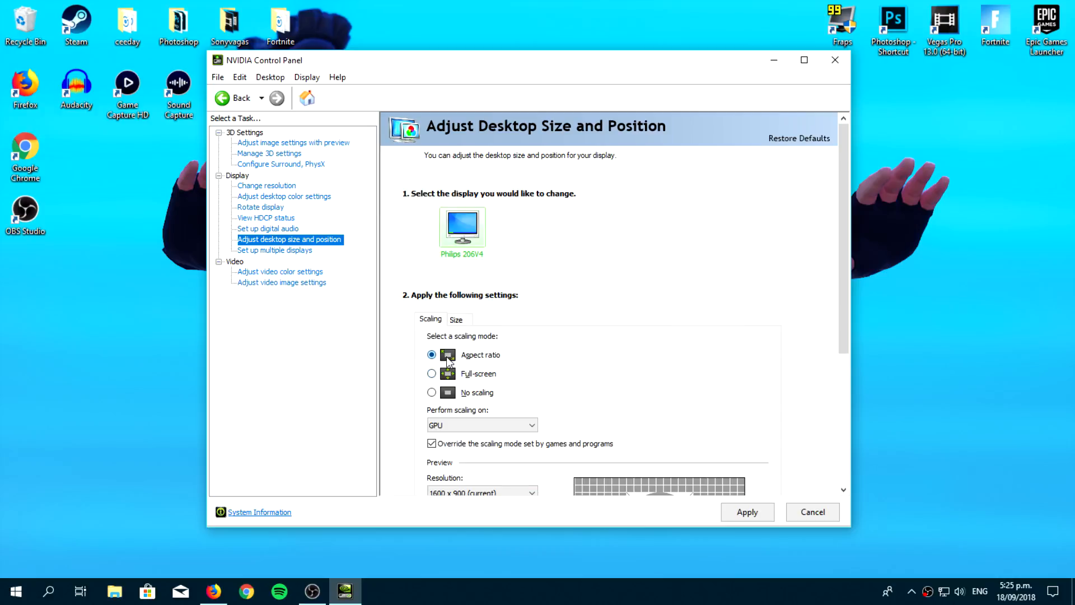
click(431, 373)
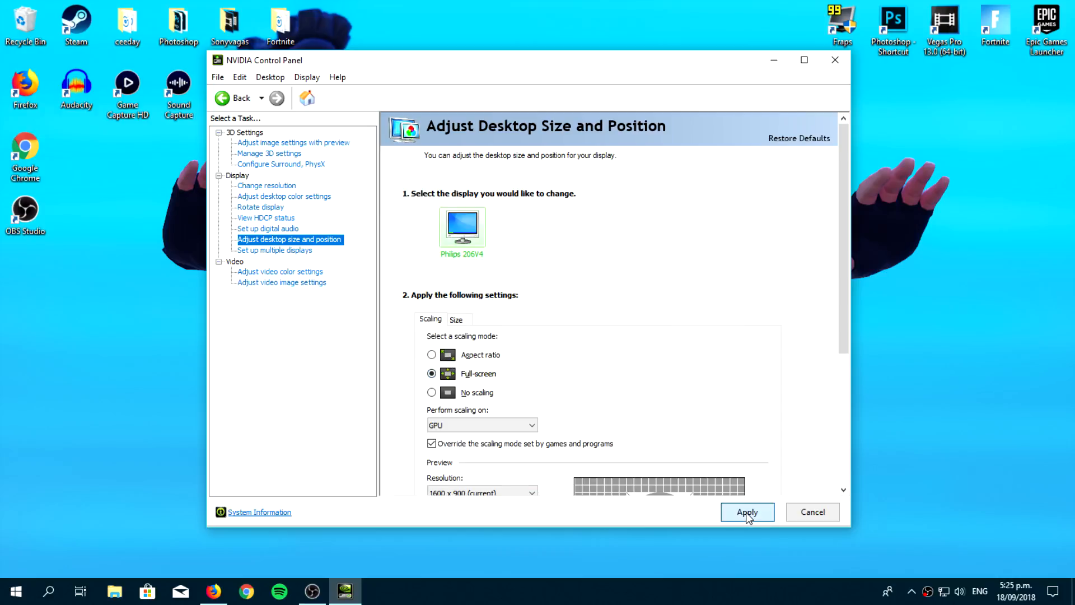
click(746, 512)
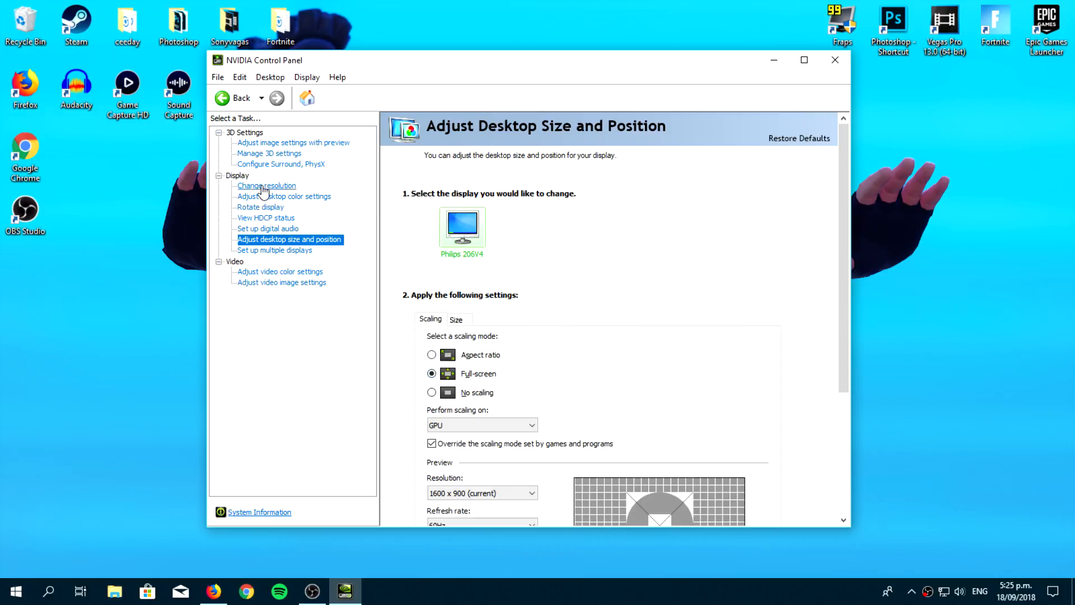
click(266, 185)
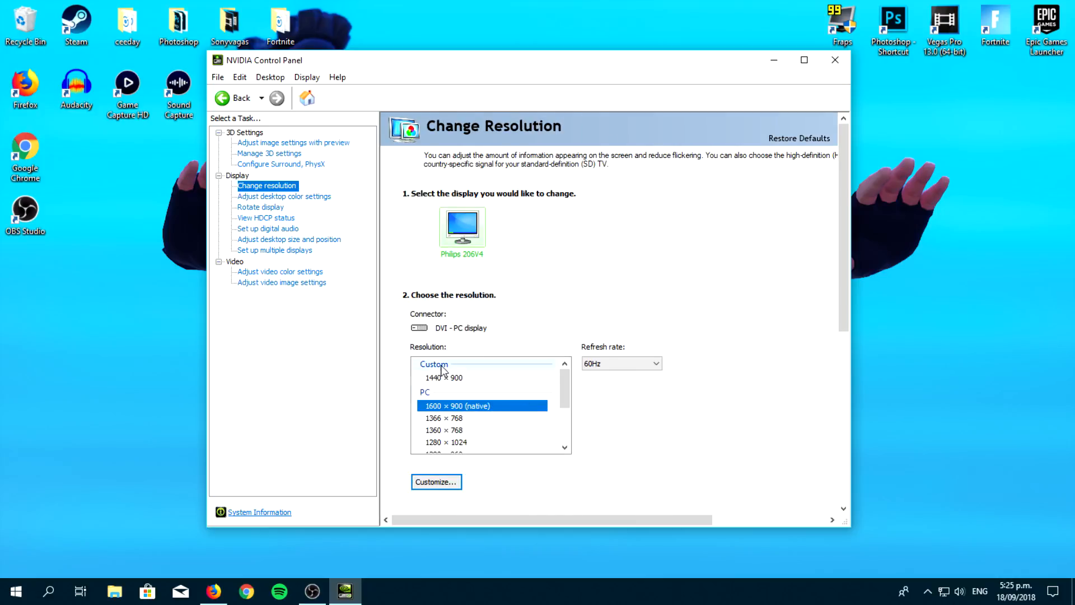
mouse_move(420, 379)
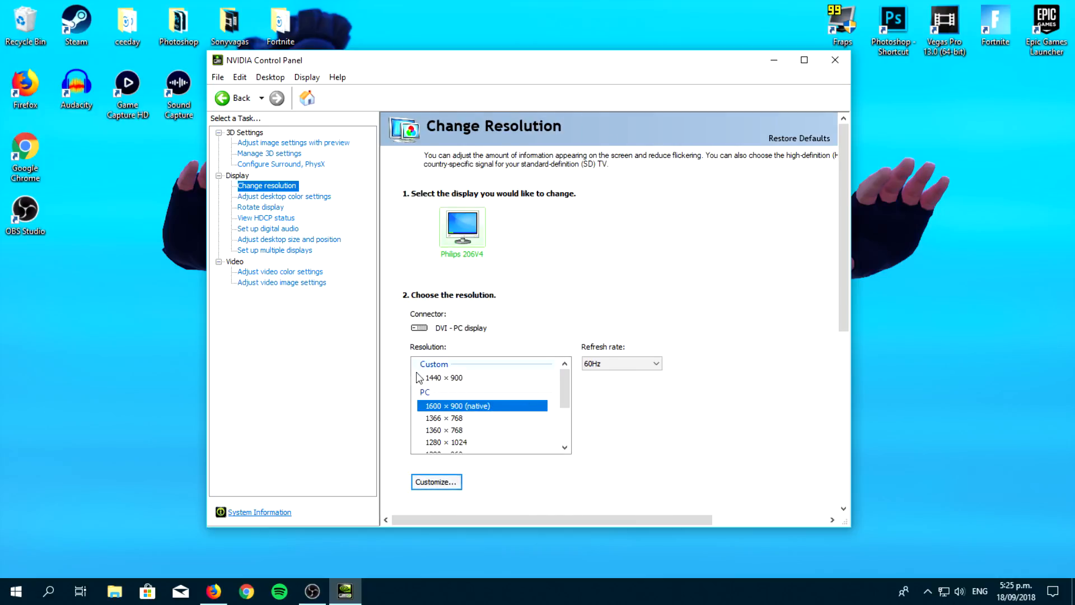
Step: In Customize, start a custom resolution with 1440 horizontal pixels, then cancel it
click(436, 481)
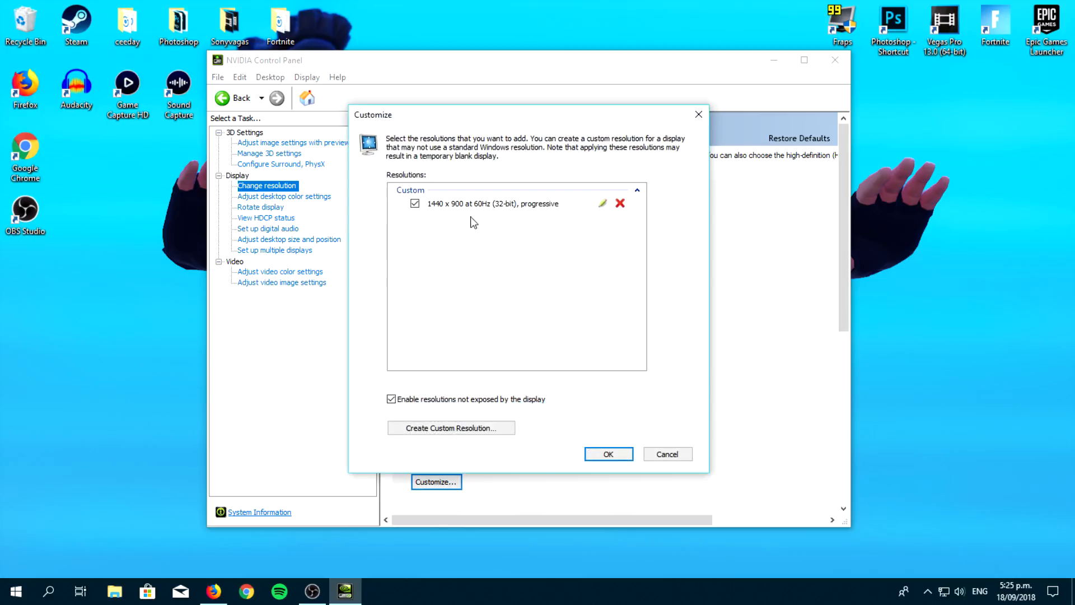
mouse_move(442, 412)
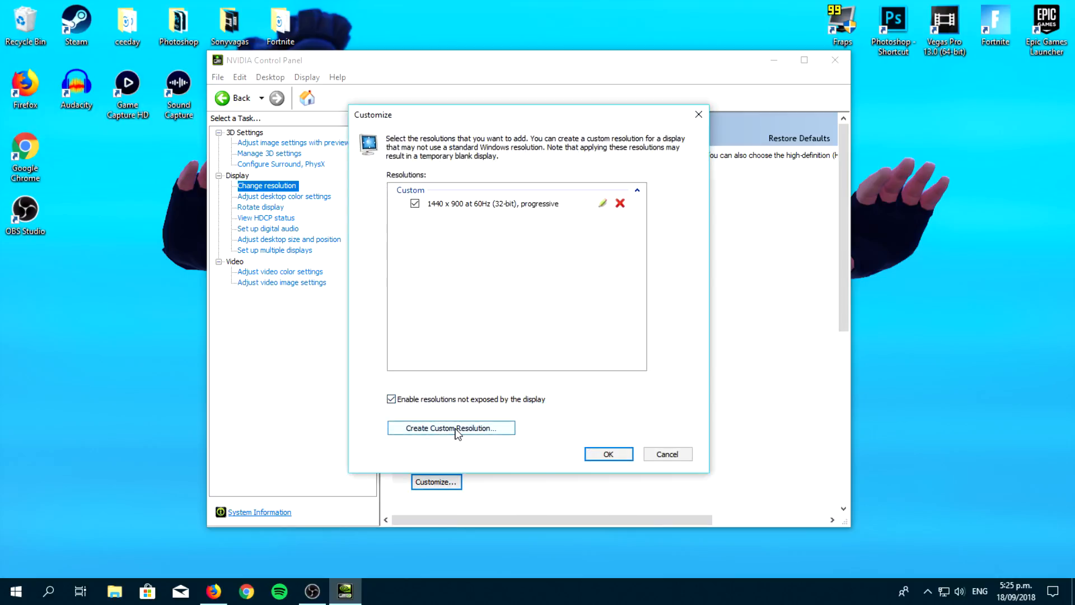
click(450, 428)
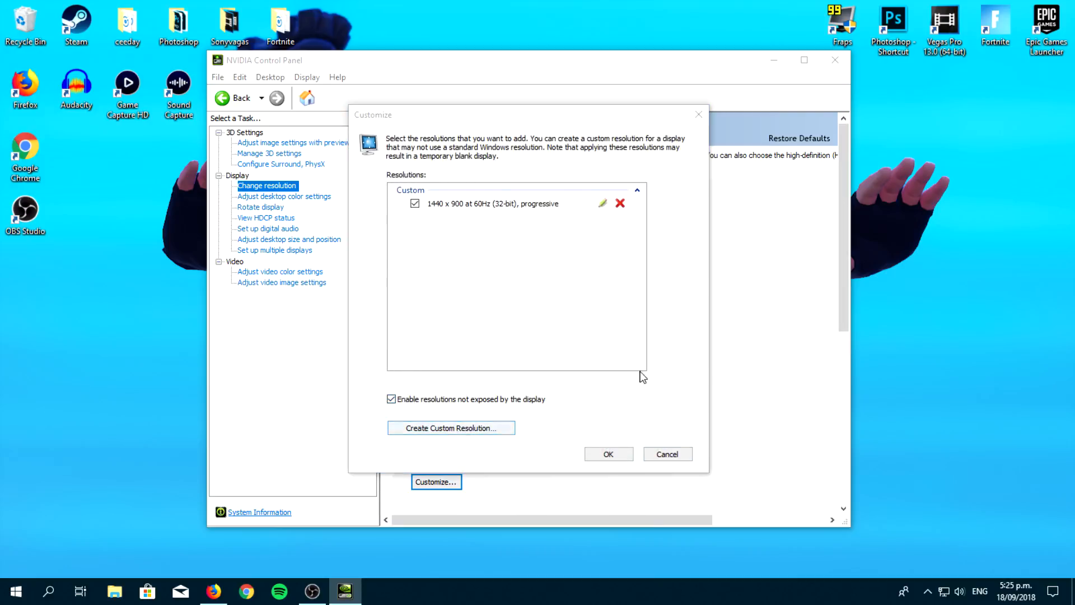
click(450, 427)
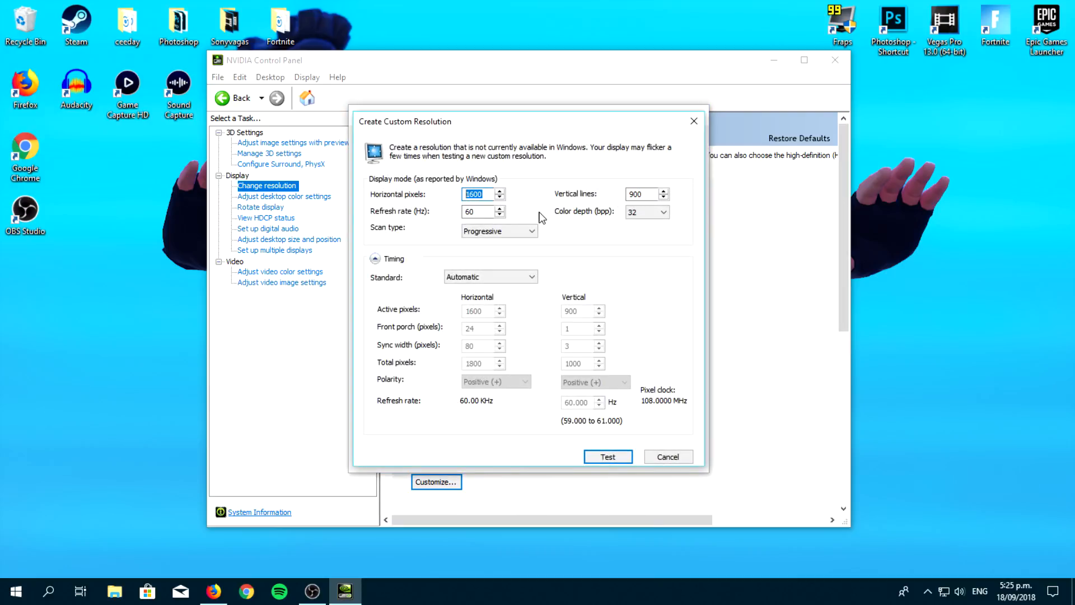
text(144)
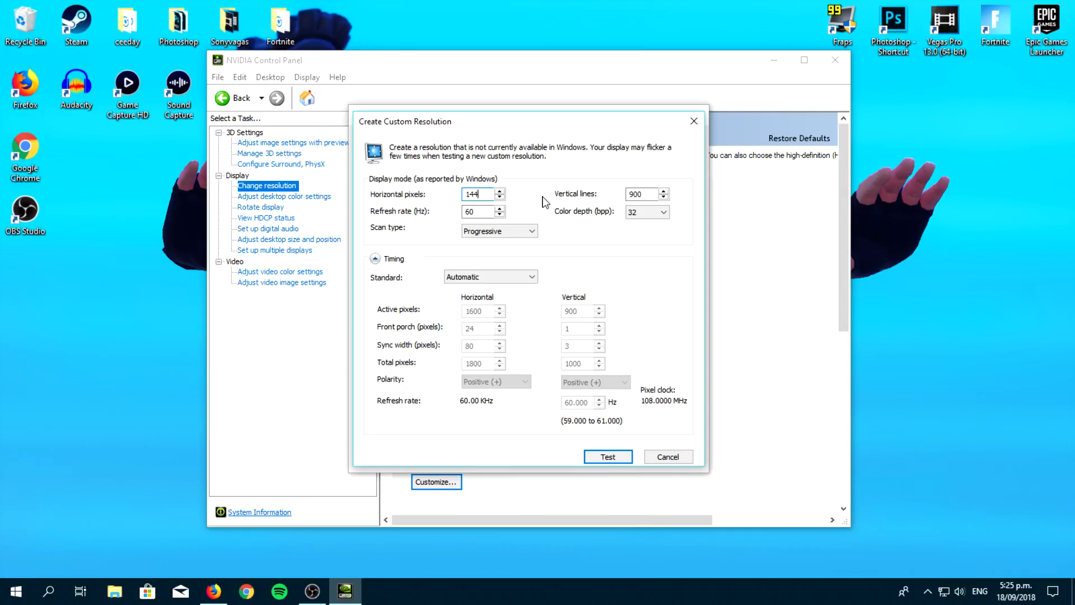
text(0)
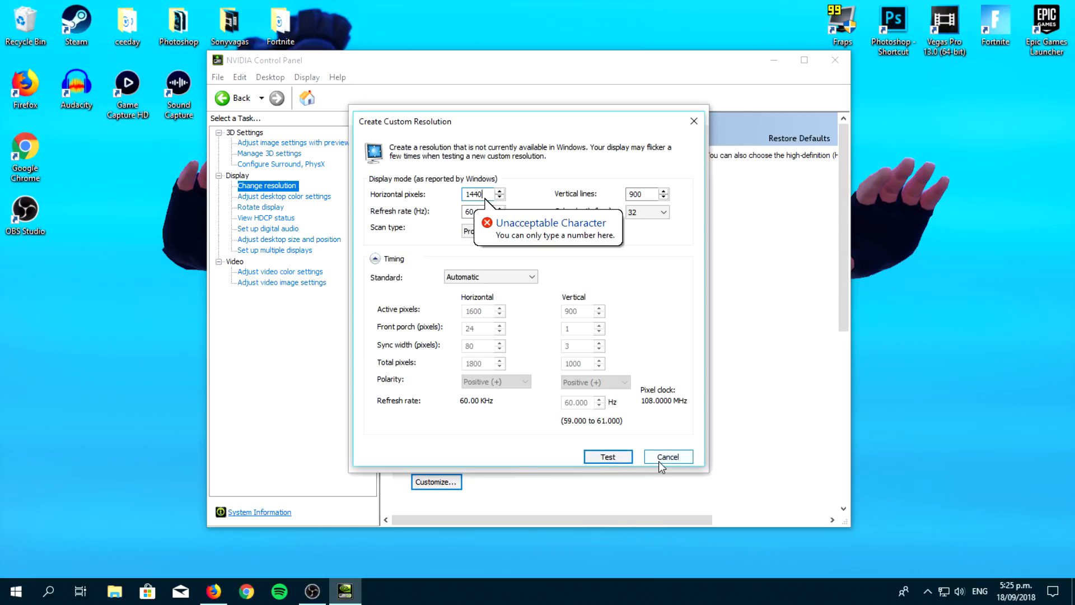
click(665, 457)
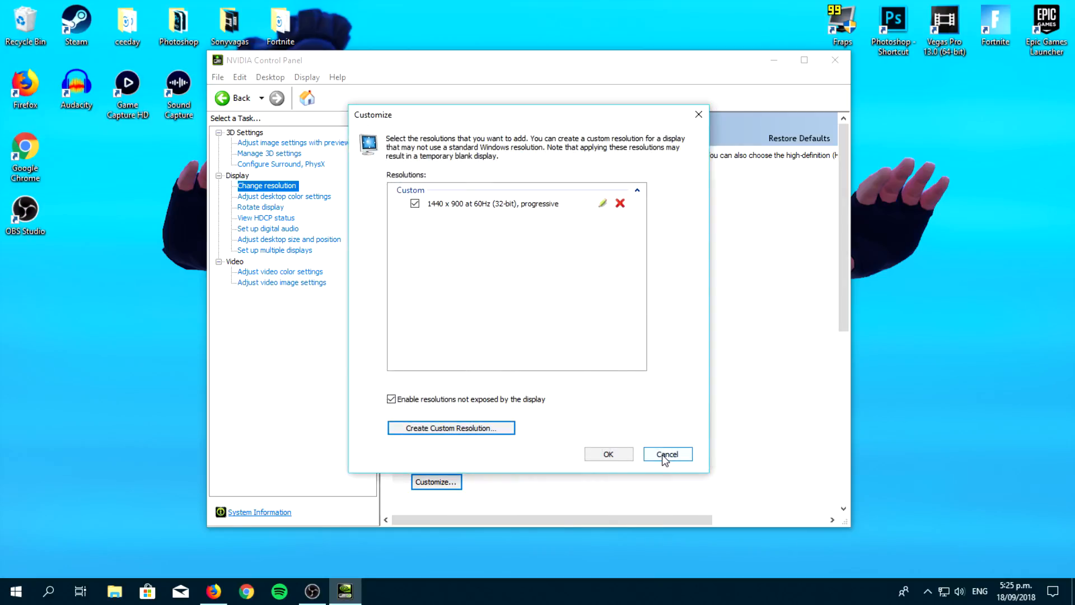
Step: Close the Customize list, leaving the custom 1440 × 900 resolution selected
click(665, 454)
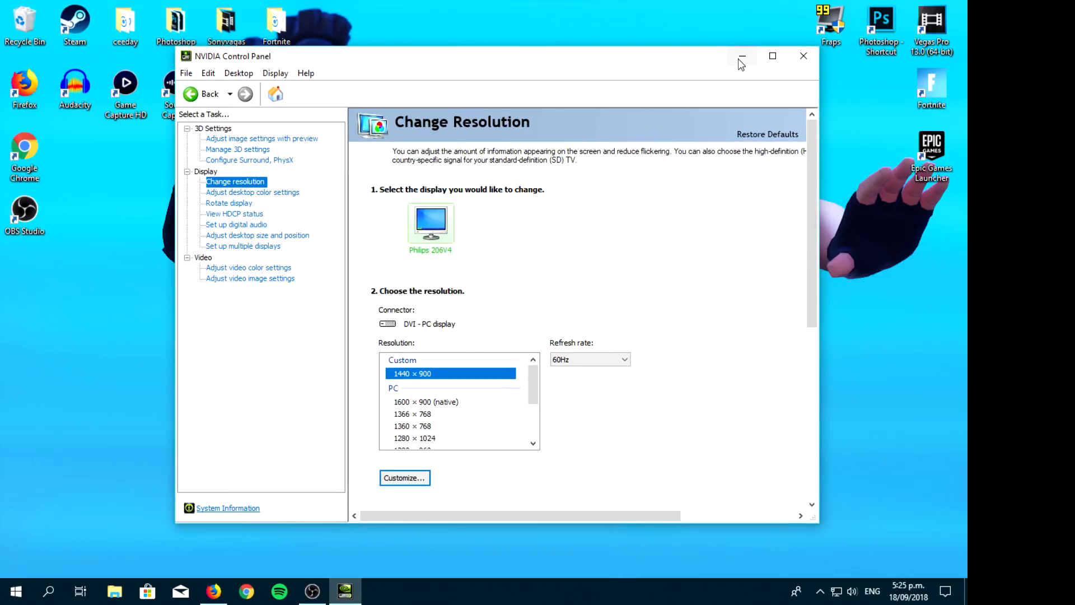
mouse_move(761, 15)
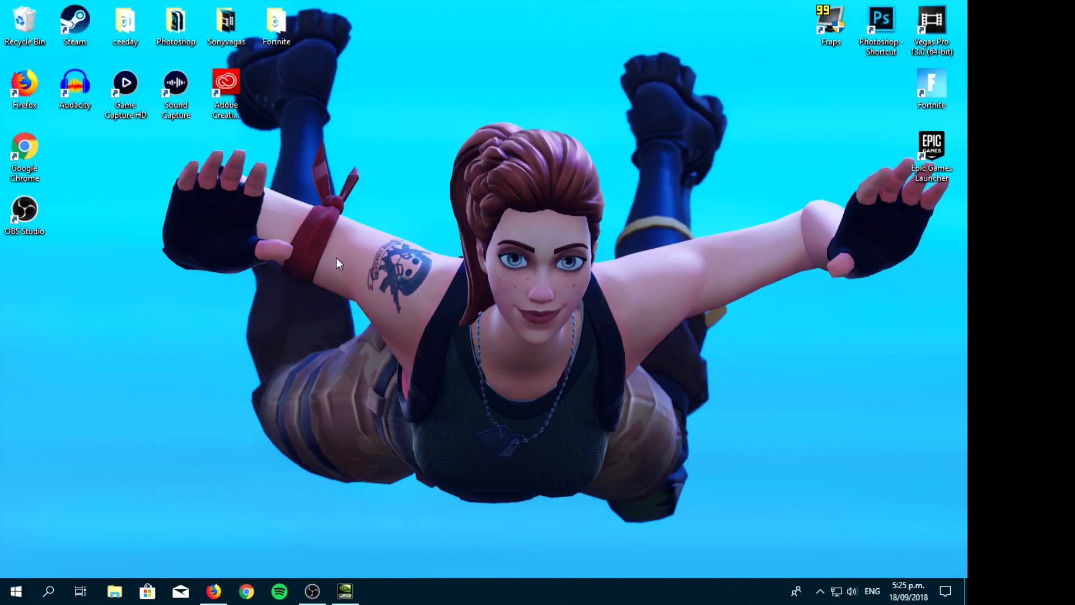
mouse_move(49, 590)
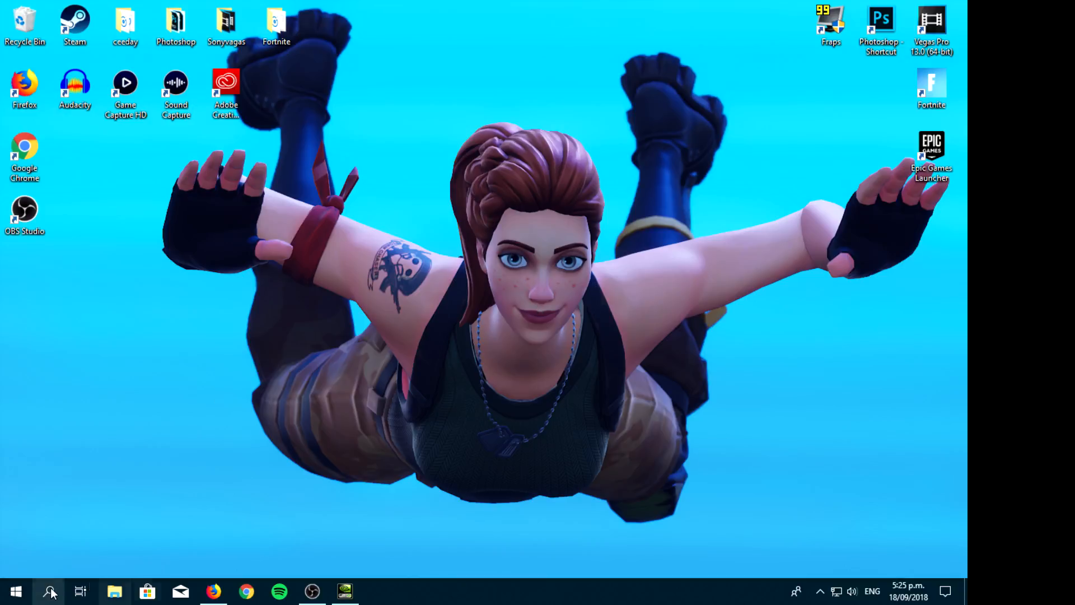
mouse_move(117, 463)
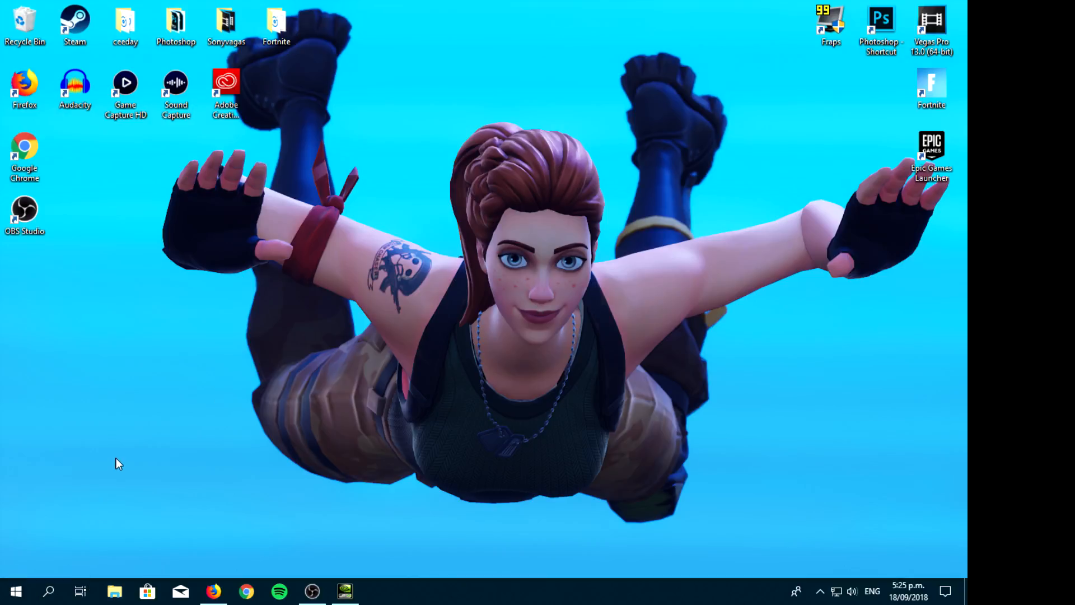
Step: Run %appdata% to open the AppData Roaming folder in File Explorer
key(win+r)
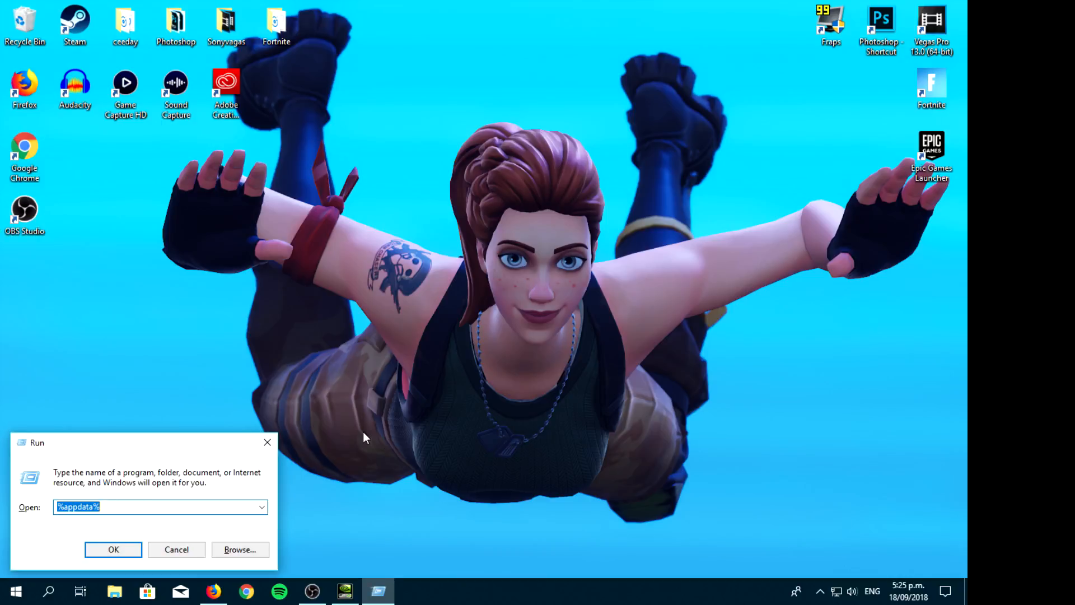
click(48, 590)
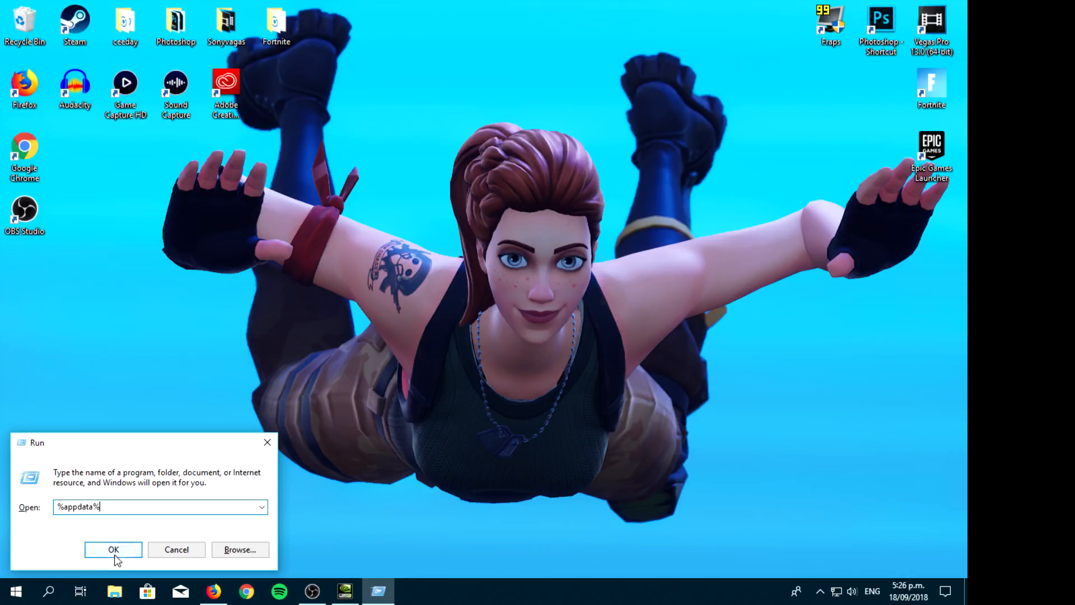
click(113, 549)
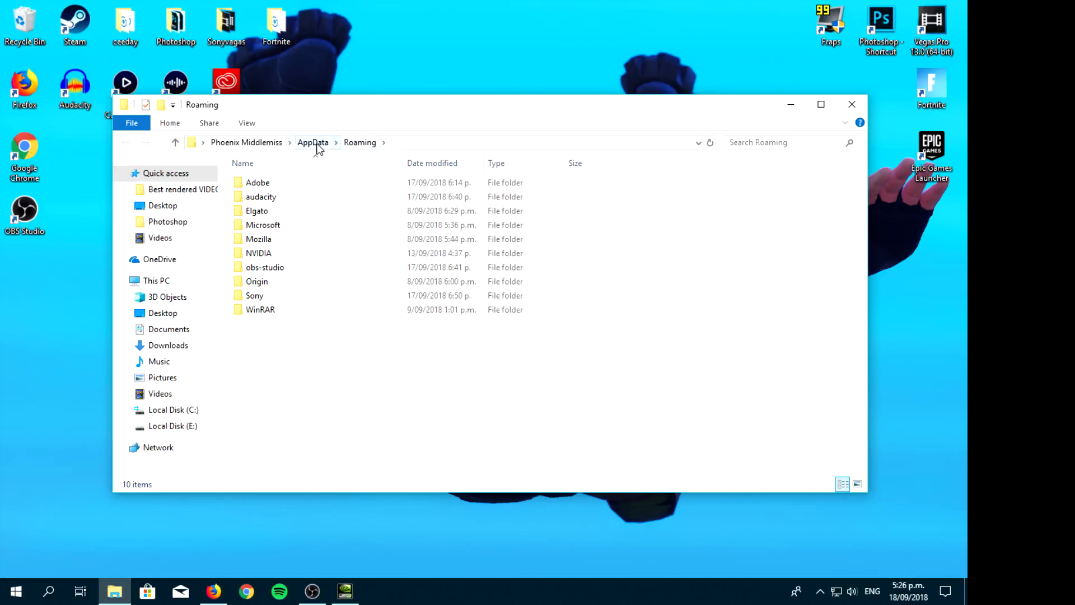
Step: Navigate from AppData through Local\FortniteGame\Saved\Config to the WindowsClient folder
click(312, 142)
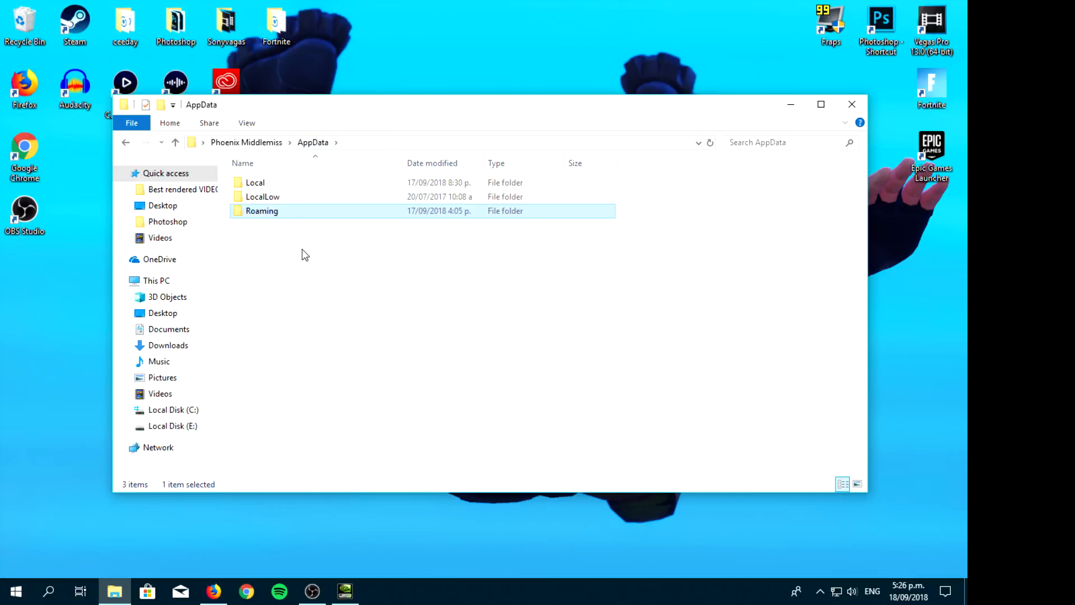
mouse_move(253, 192)
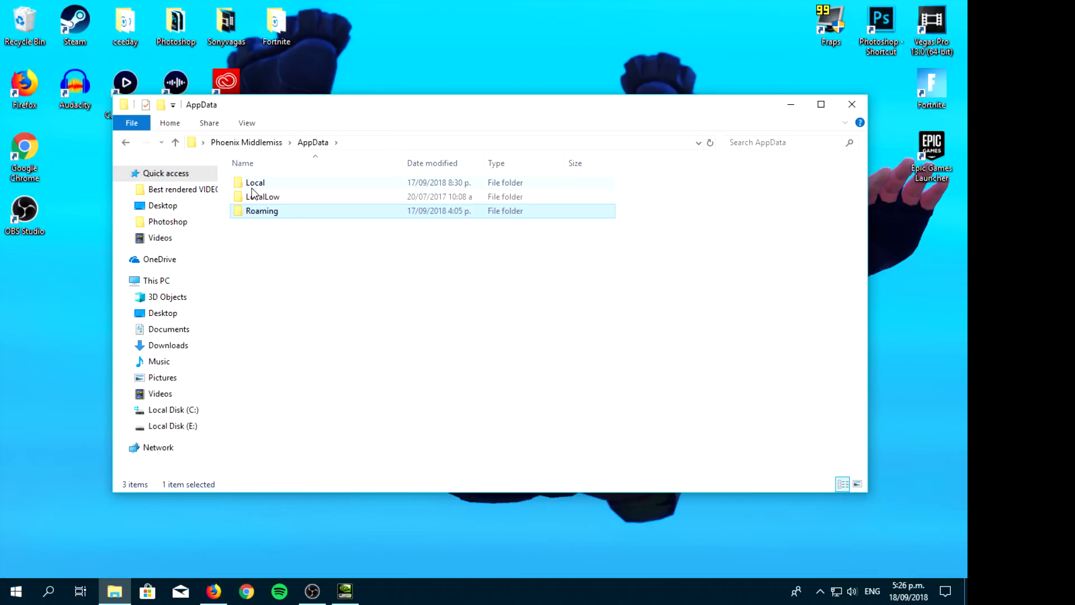
double_click(254, 182)
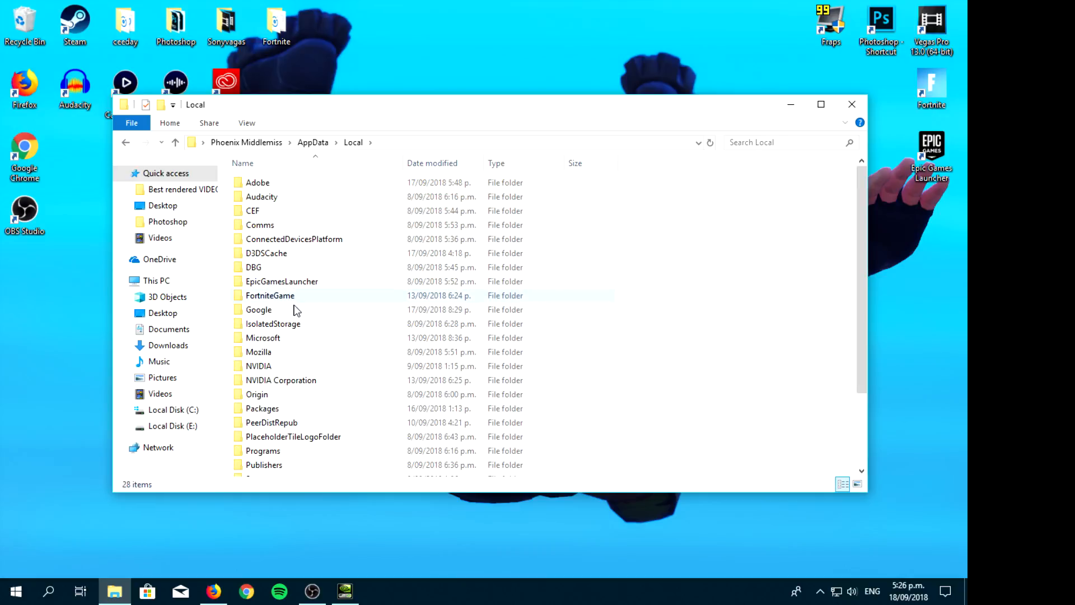
click(269, 295)
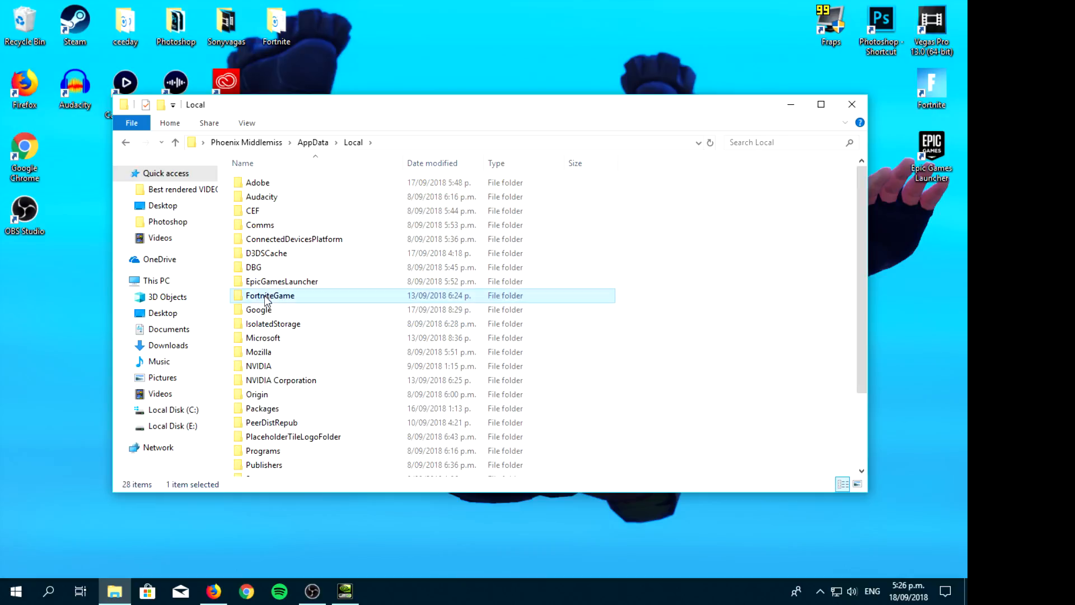
double_click(270, 295)
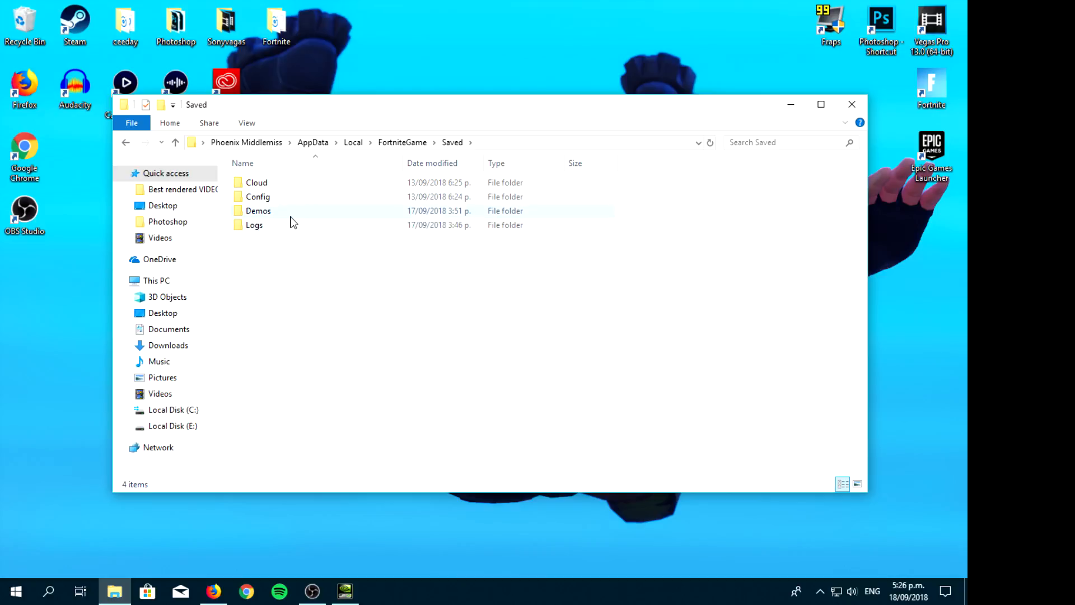
double_click(258, 196)
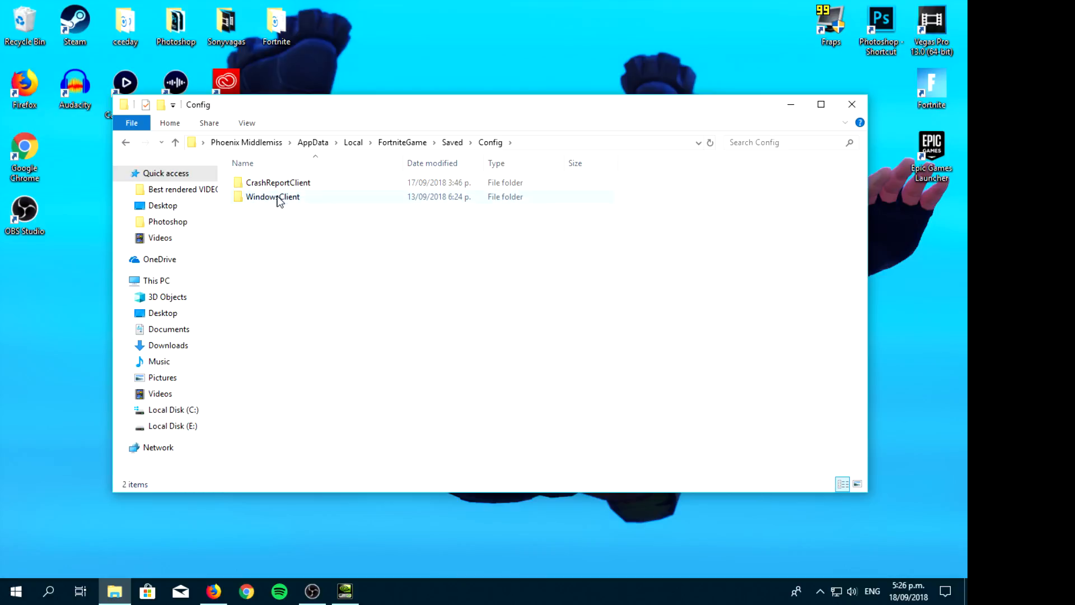
double_click(272, 197)
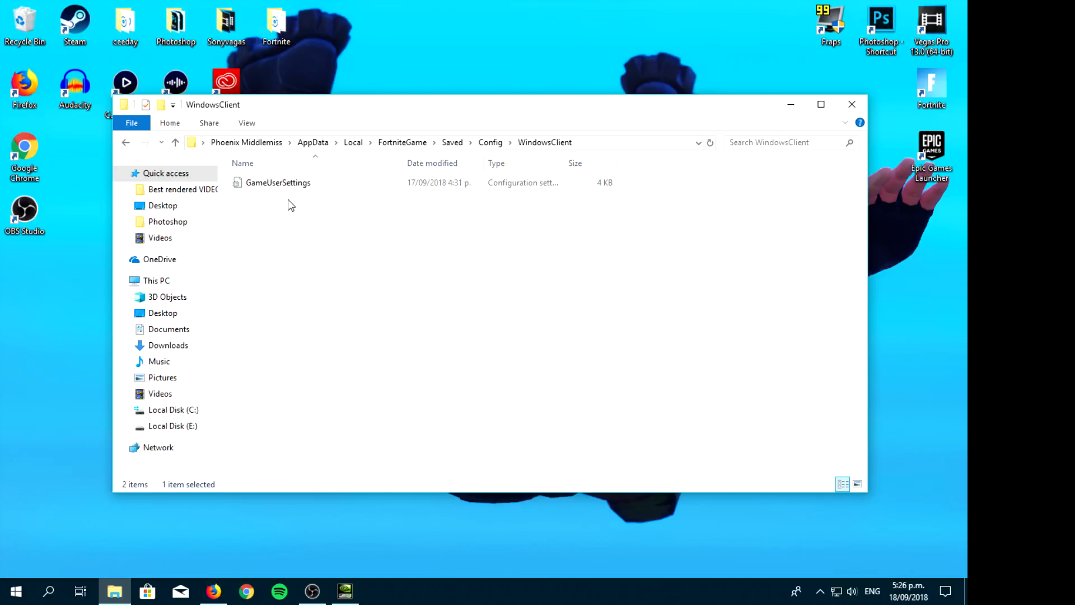
Step: Tick Read-only in GameUserSettings' Properties and confirm with OK
right_click(278, 182)
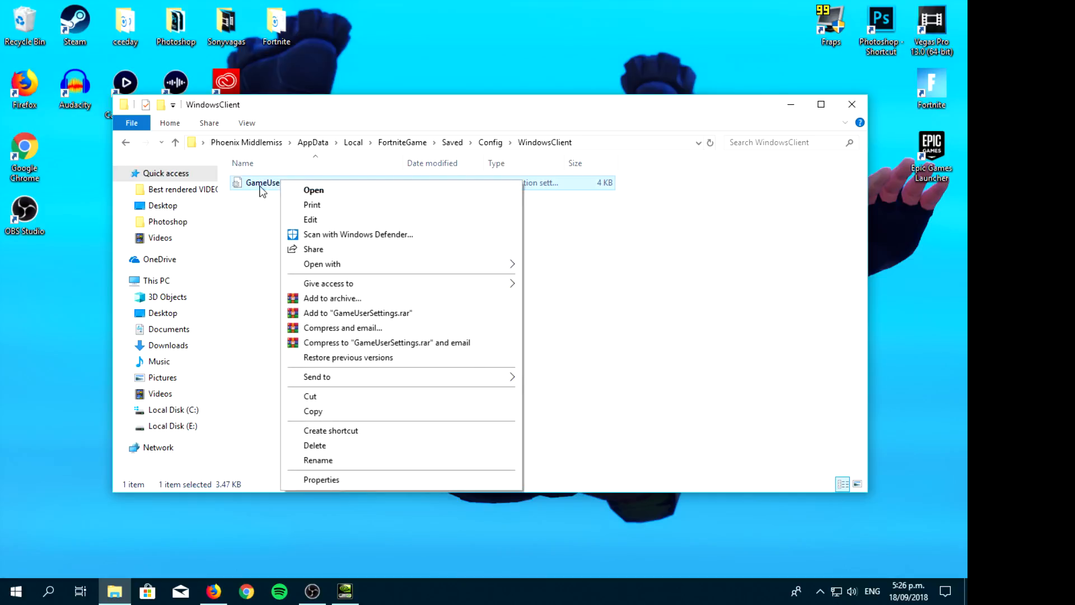
click(321, 479)
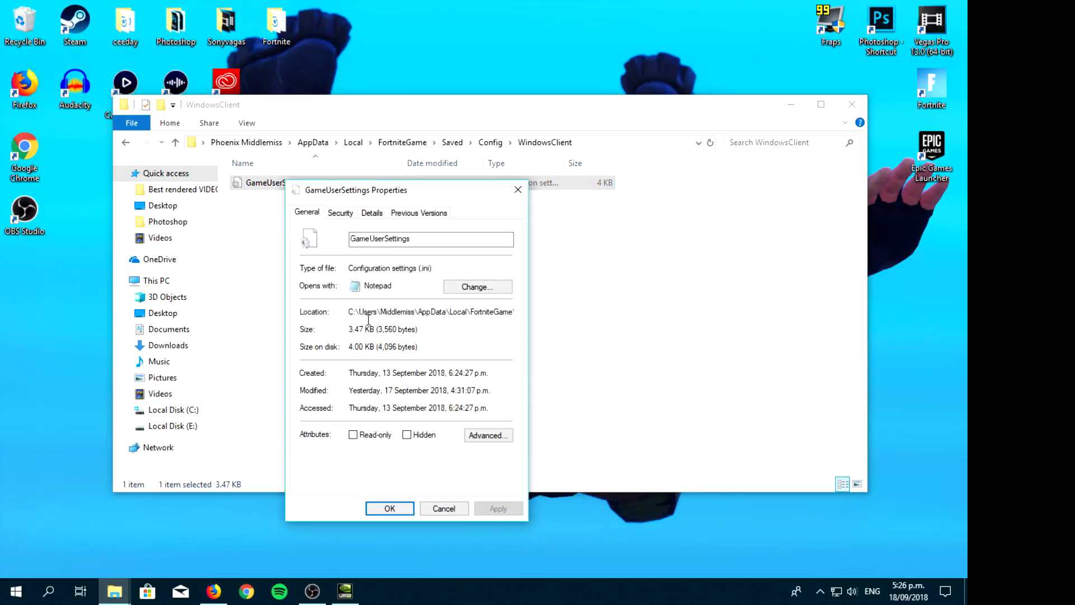
click(353, 434)
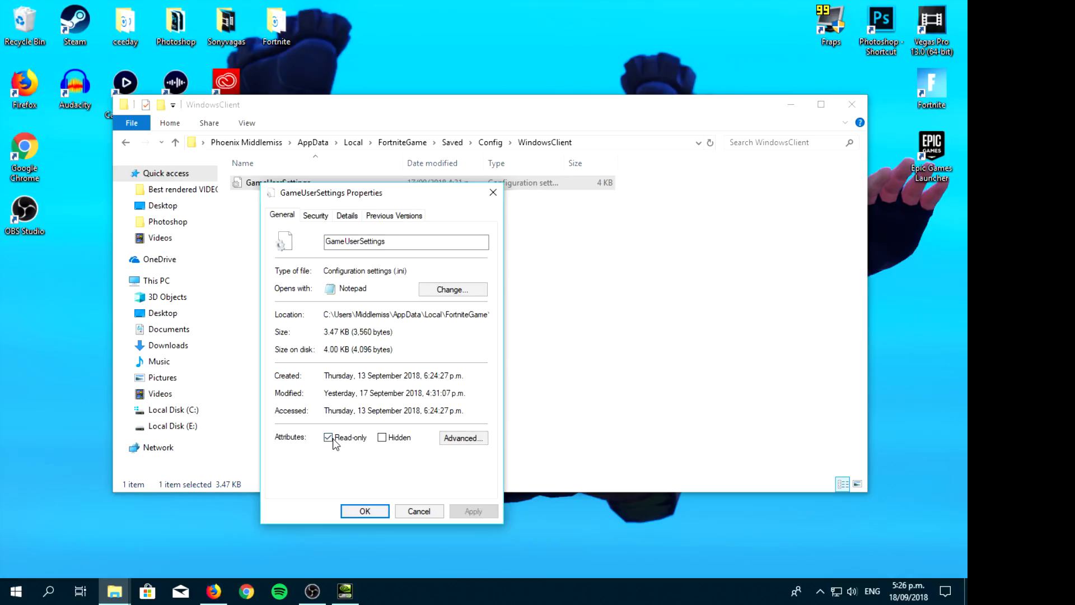
click(364, 511)
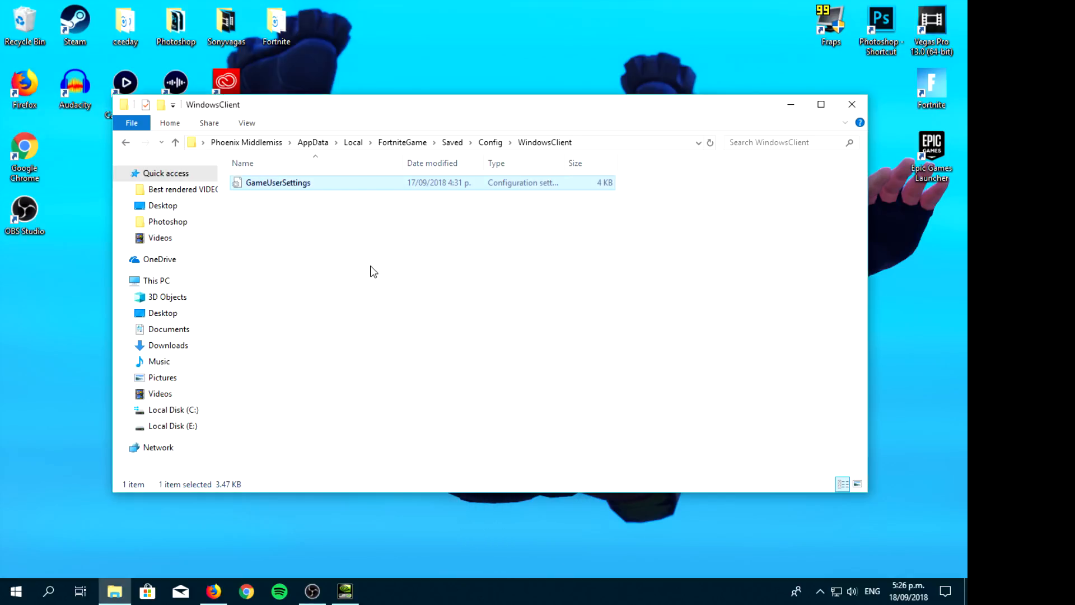
Step: Open GameUserSettings in Notepad and change the ResolutionSizeX values from 1600 to 1440
double_click(277, 182)
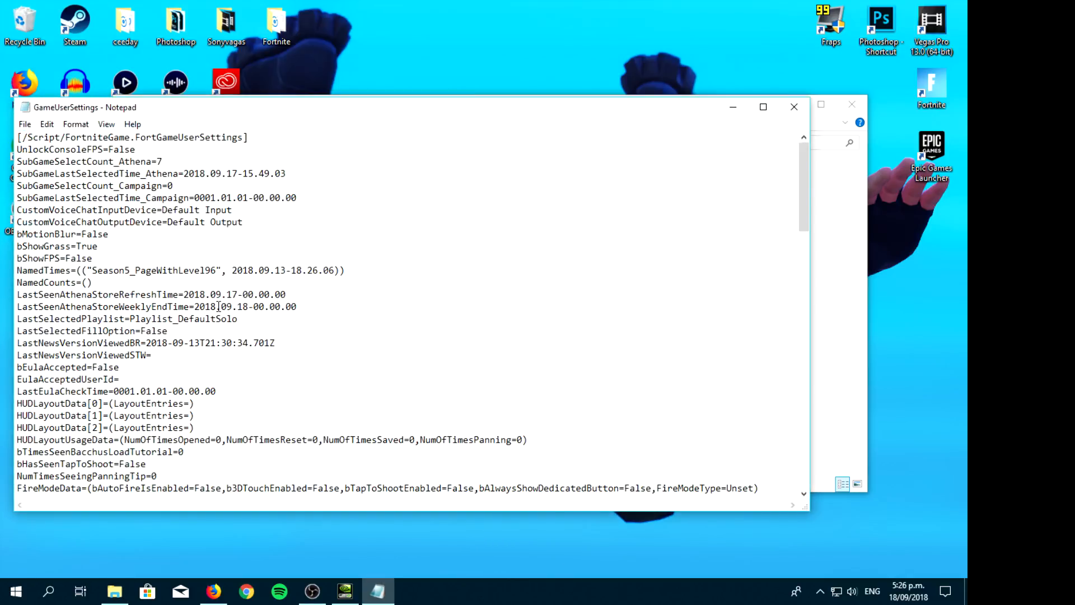
scroll(down, 3)
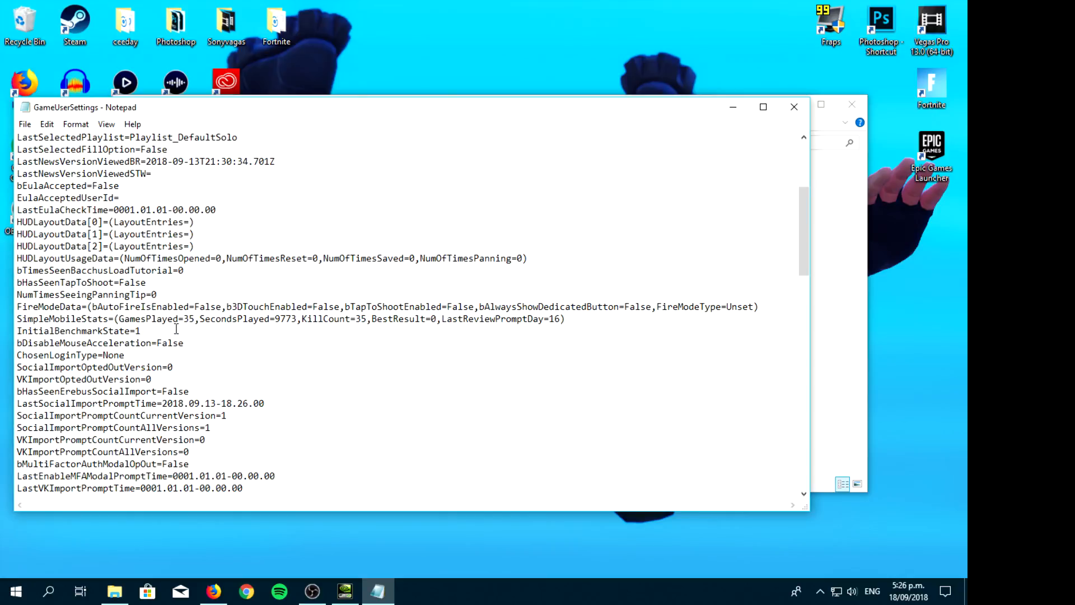
scroll(down, 3)
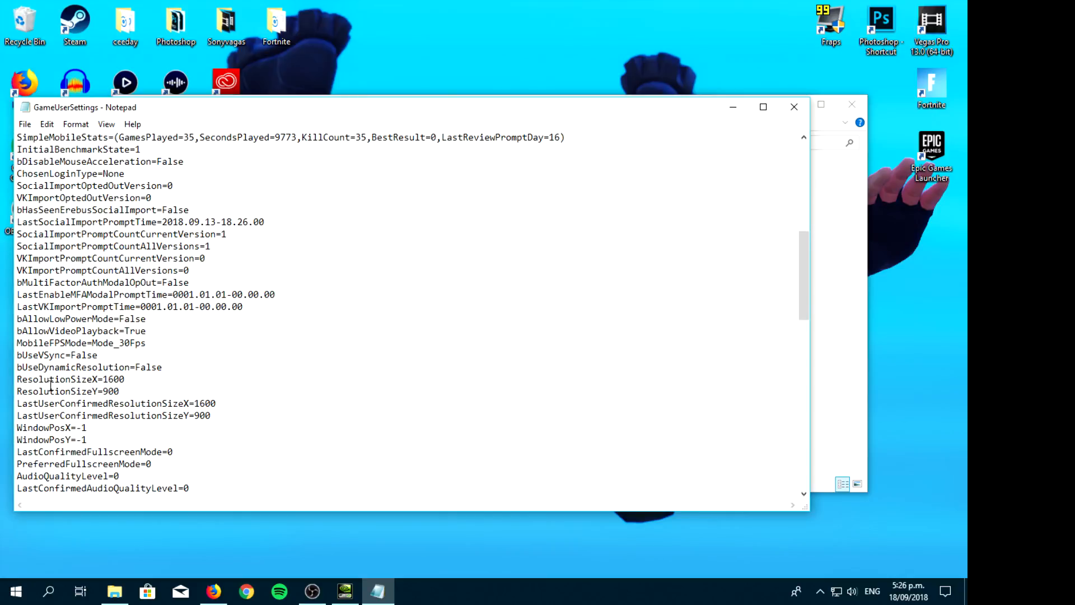
click(125, 379)
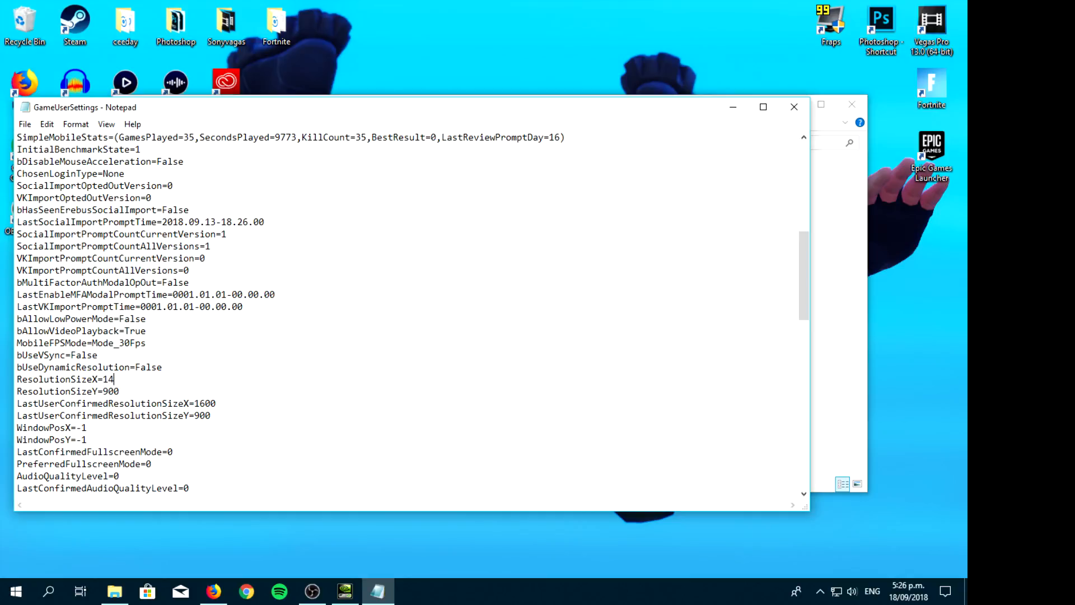
text(40)
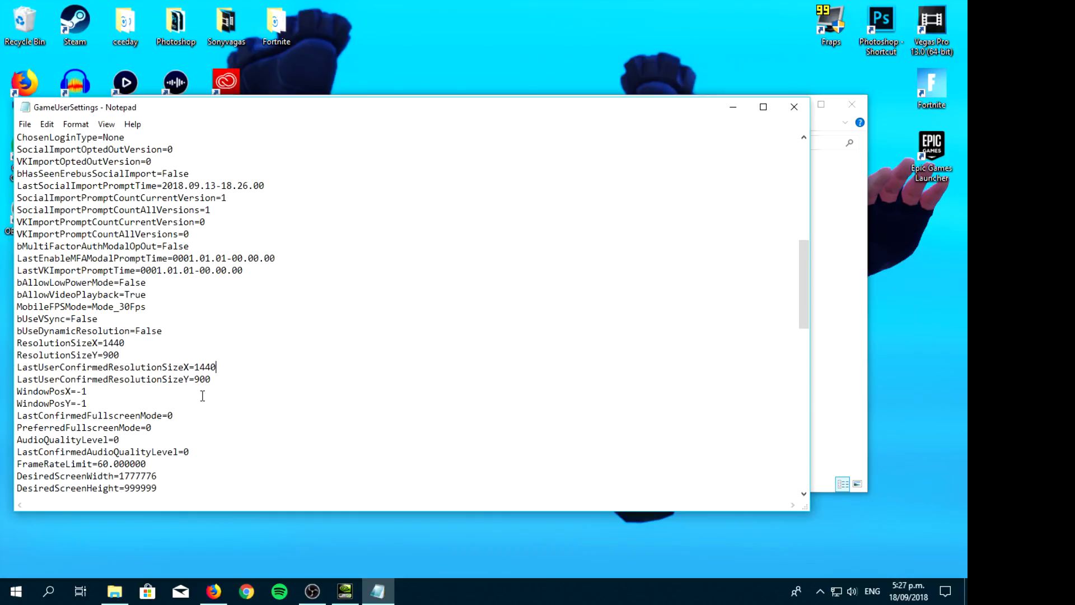
scroll(down, 3)
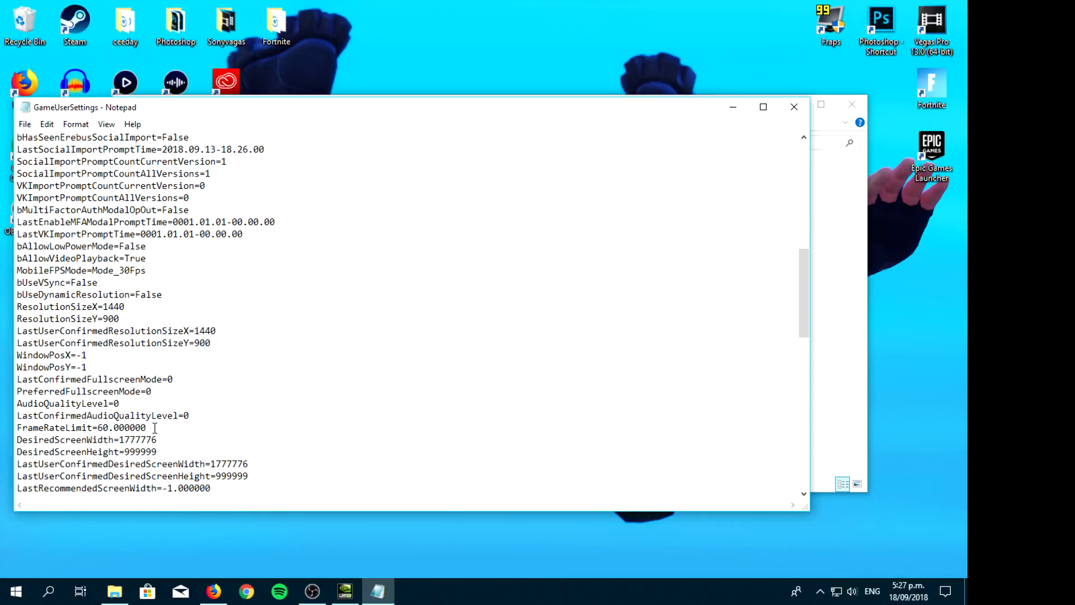
Step: Scroll through GameUserSettings in Notepad to review the edited 1440×900 resolution values
click(123, 307)
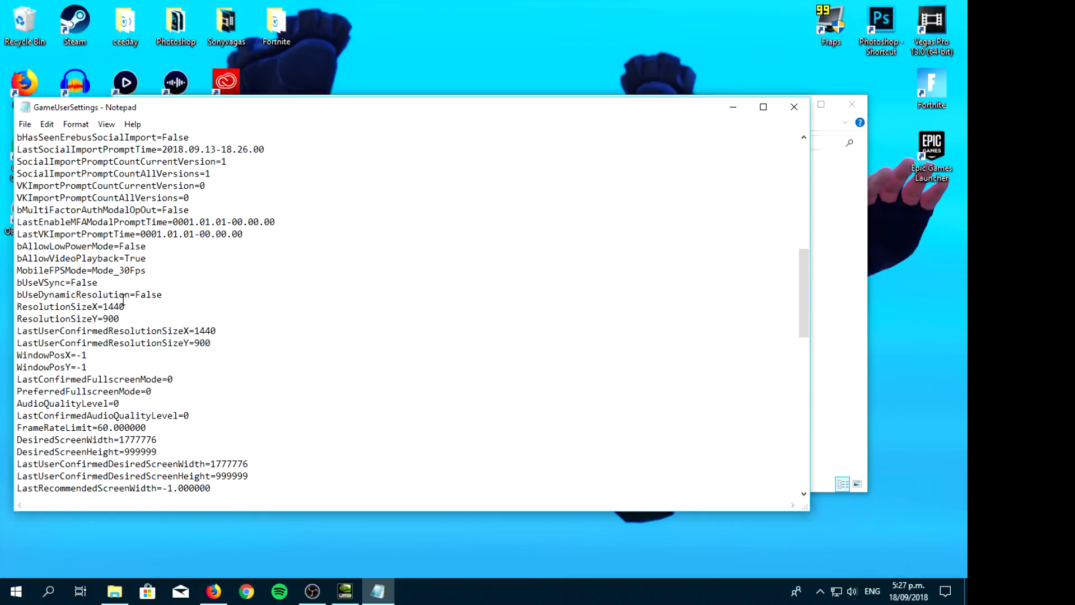
scroll(down, 3)
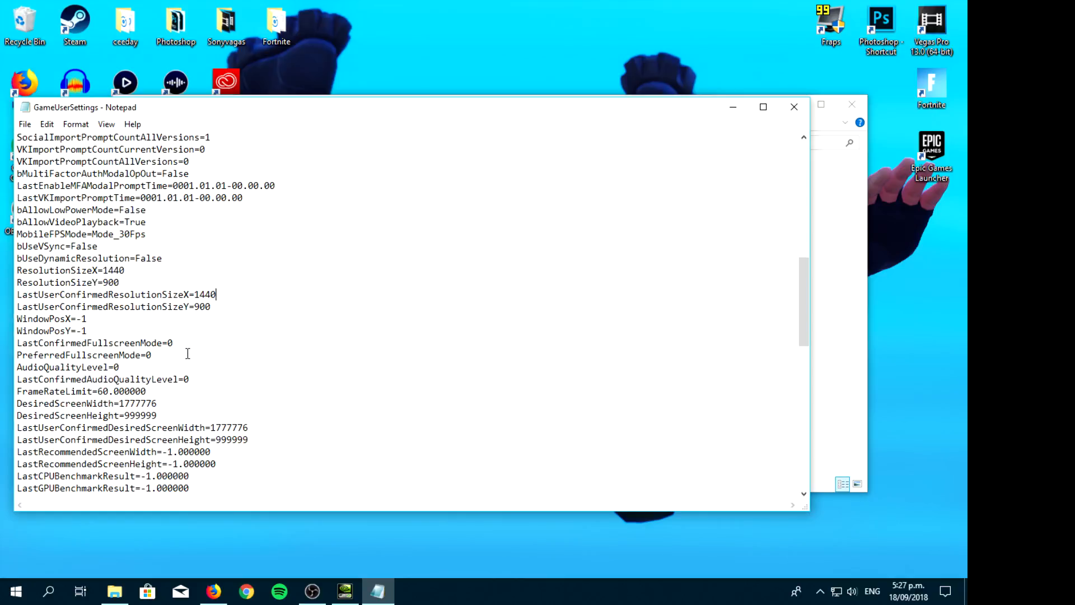
scroll(down, 3)
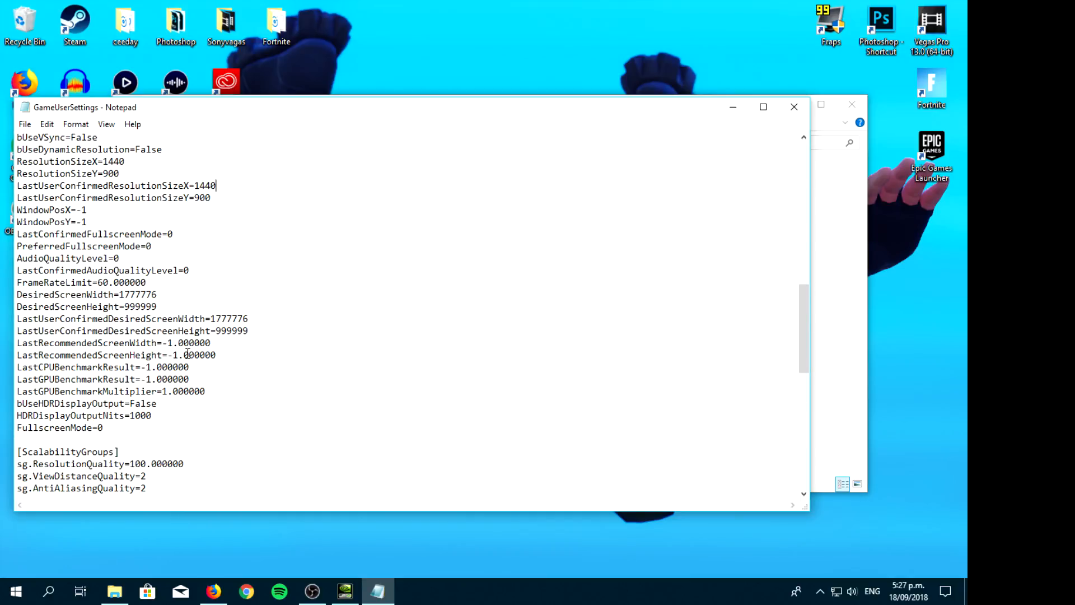
scroll(down, 3)
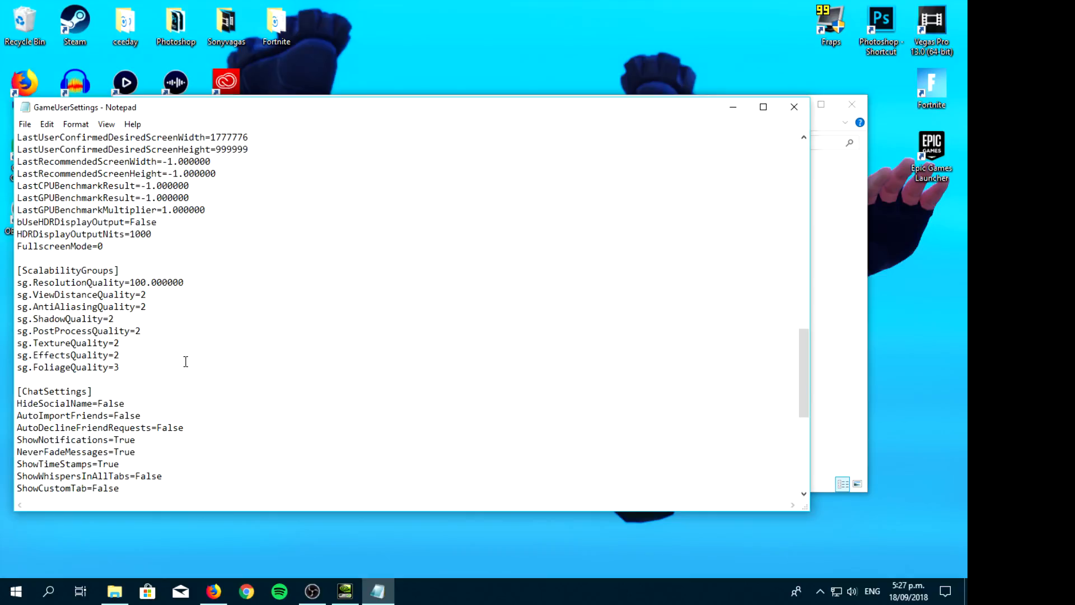
scroll(down, 3)
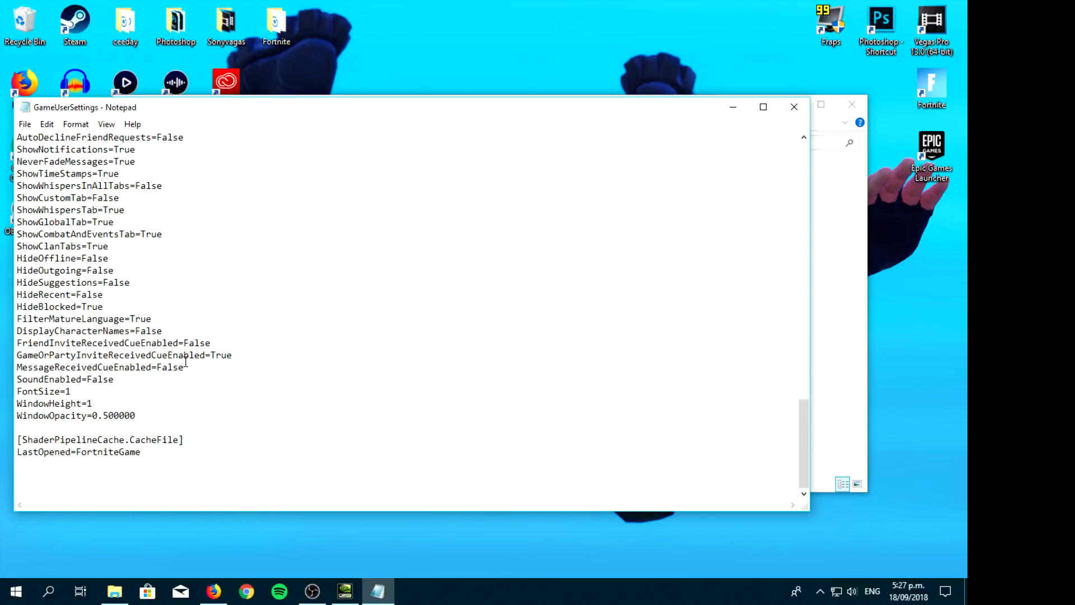
scroll(up, 3)
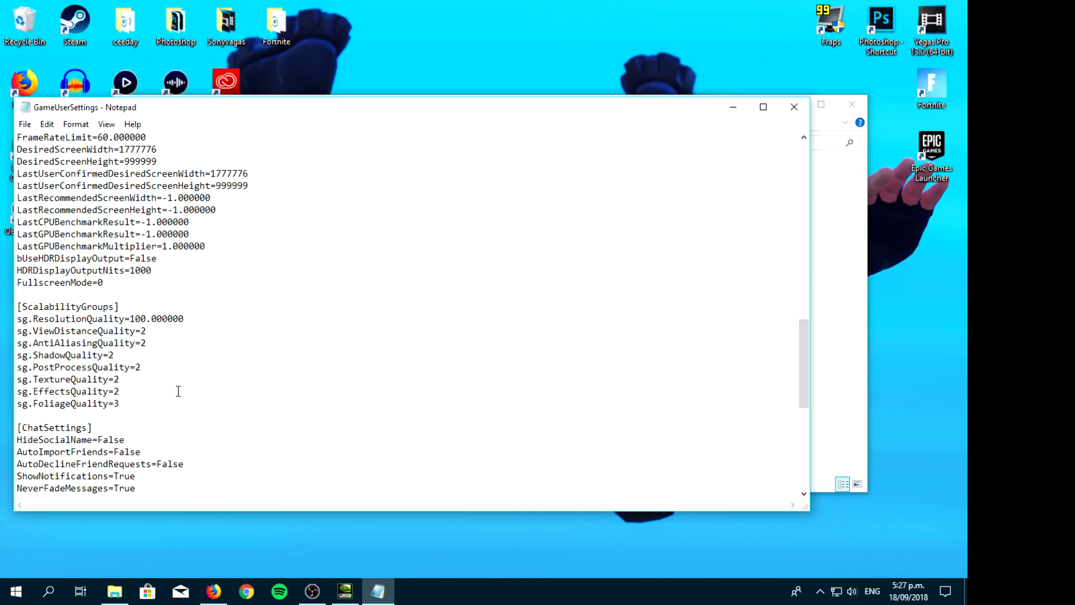
scroll(up, 3)
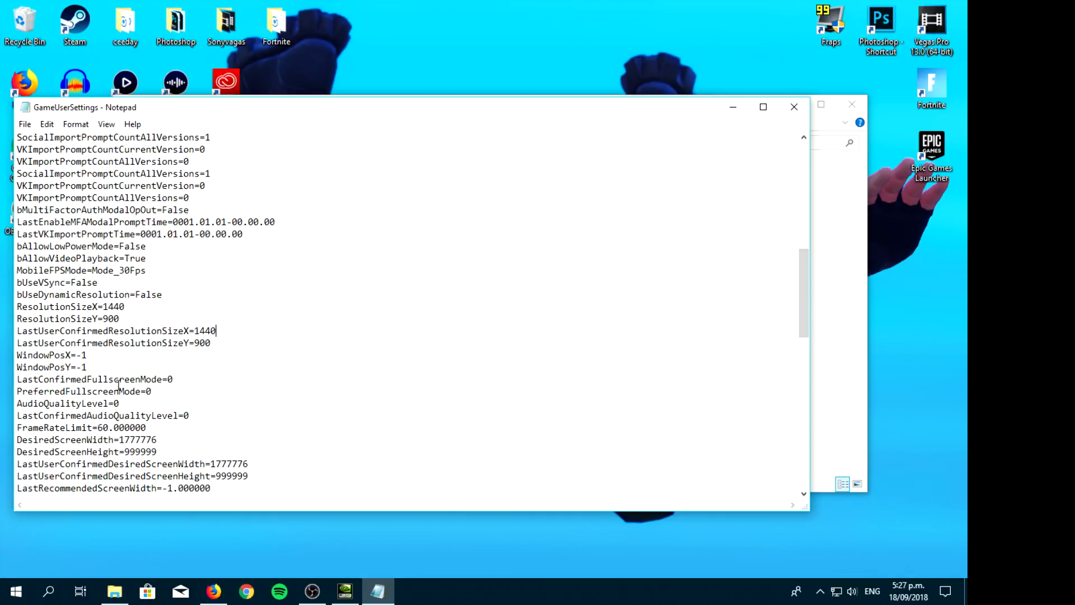
scroll(up, 3)
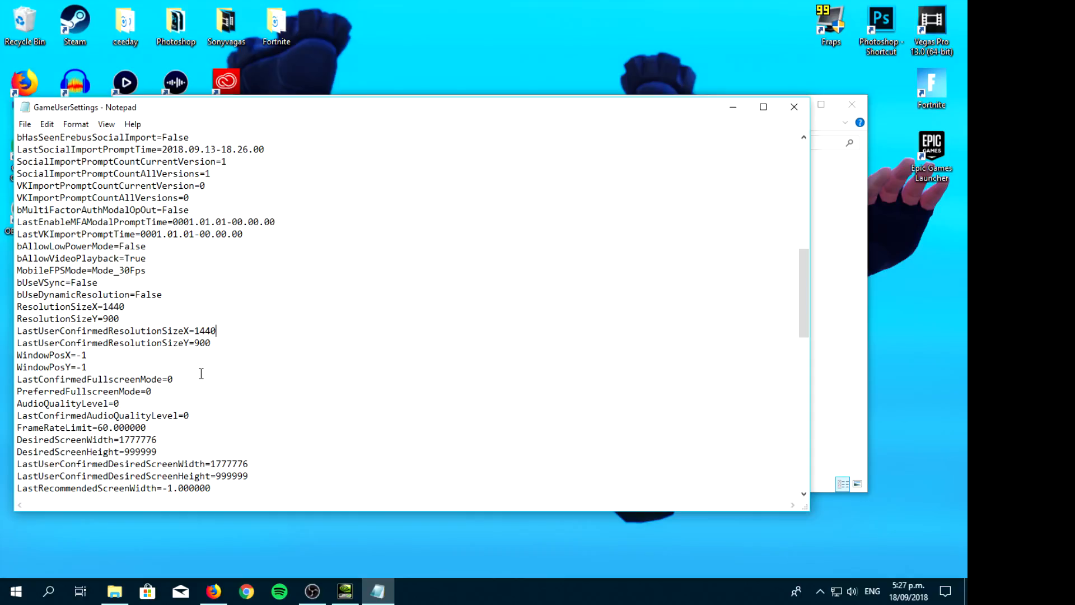
scroll(down, 3)
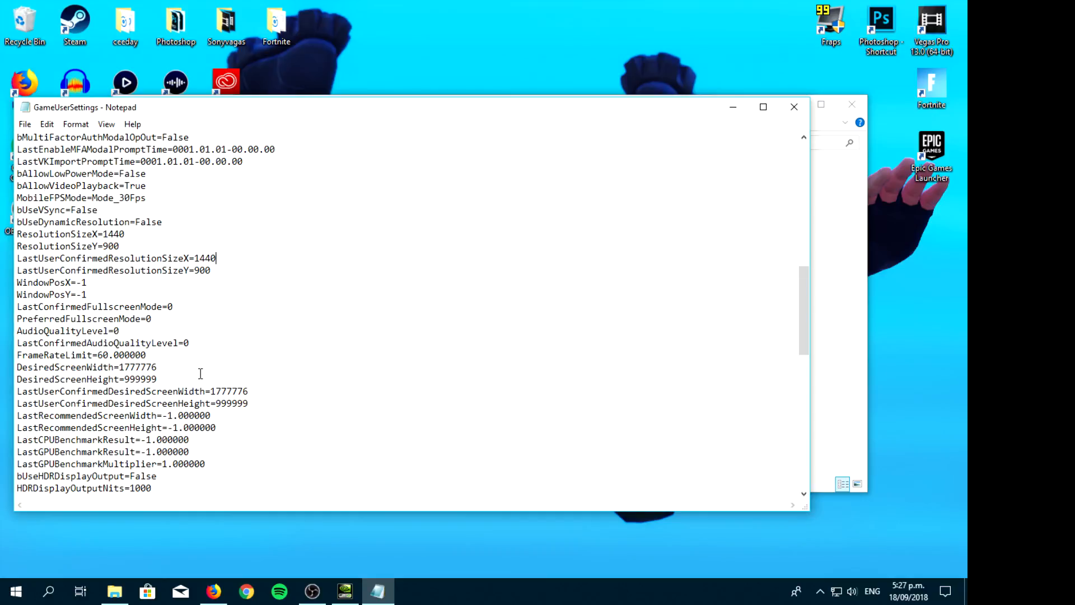
scroll(up, 3)
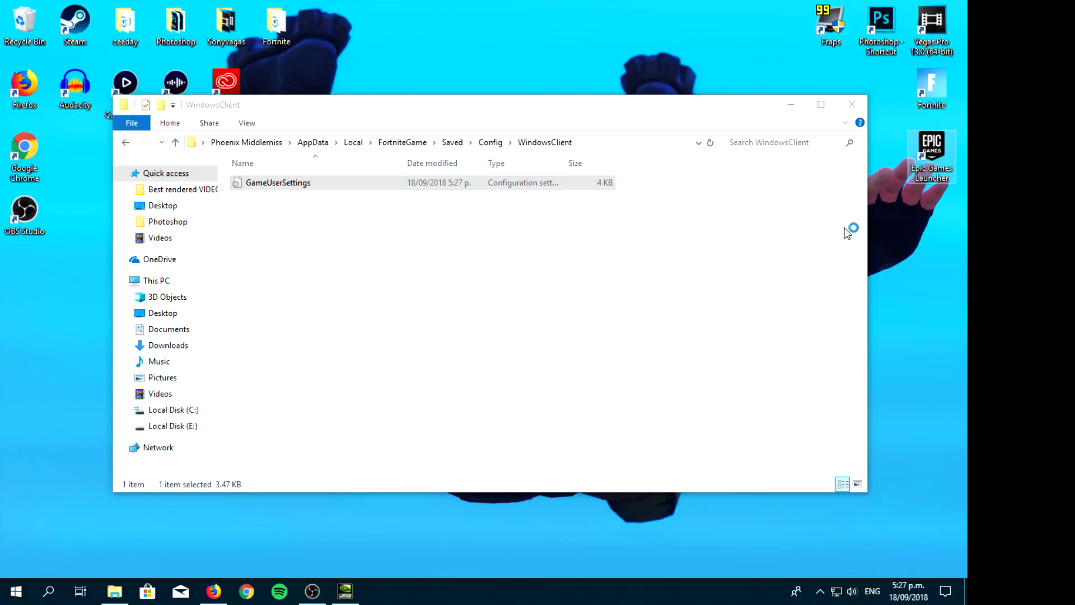
mouse_move(847, 232)
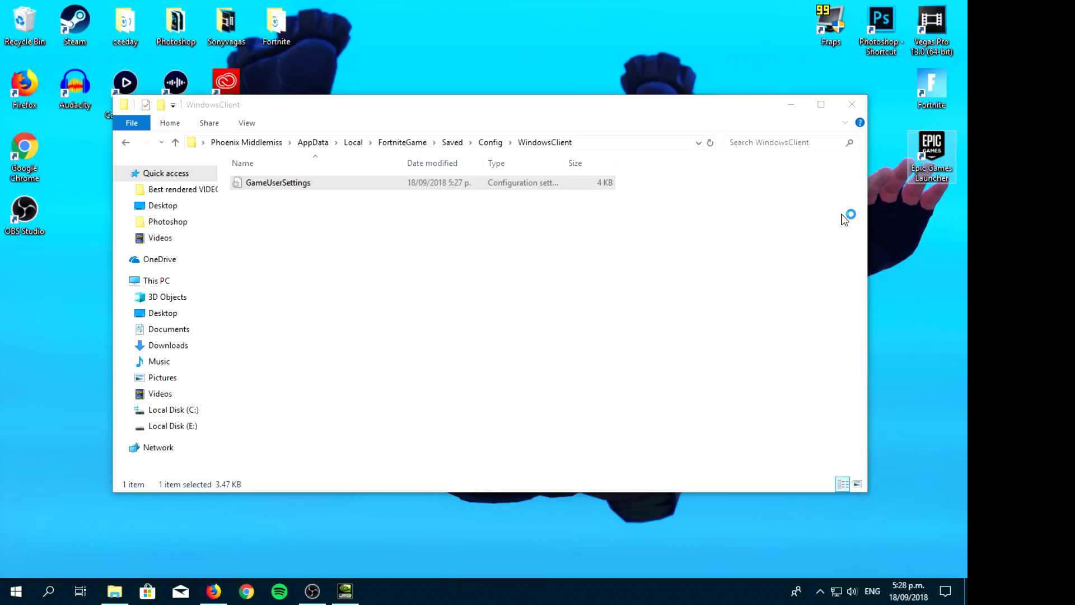
mouse_move(844, 219)
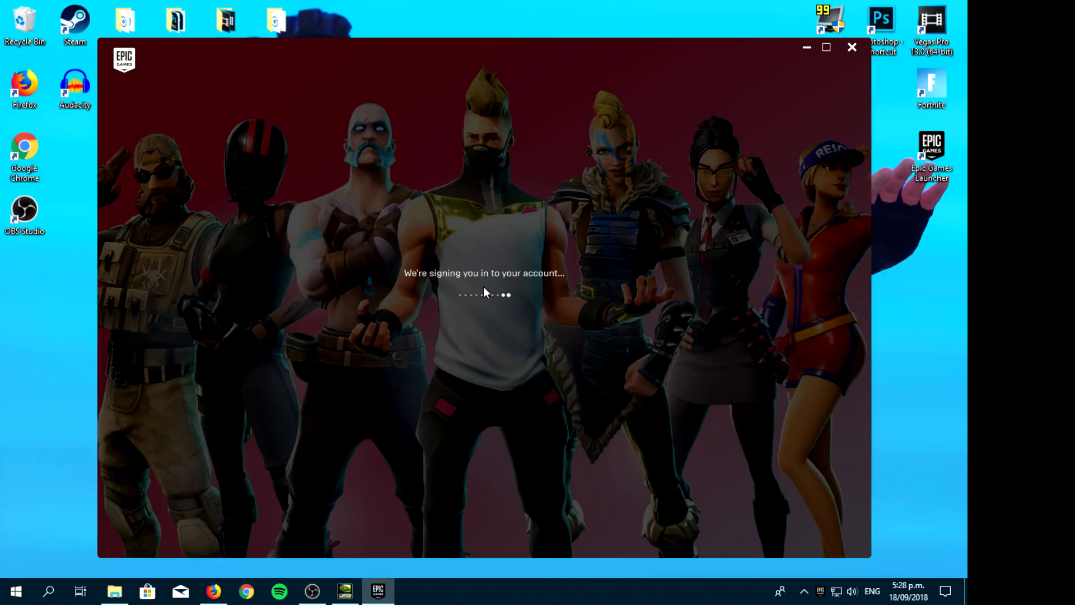
mouse_move(663, 46)
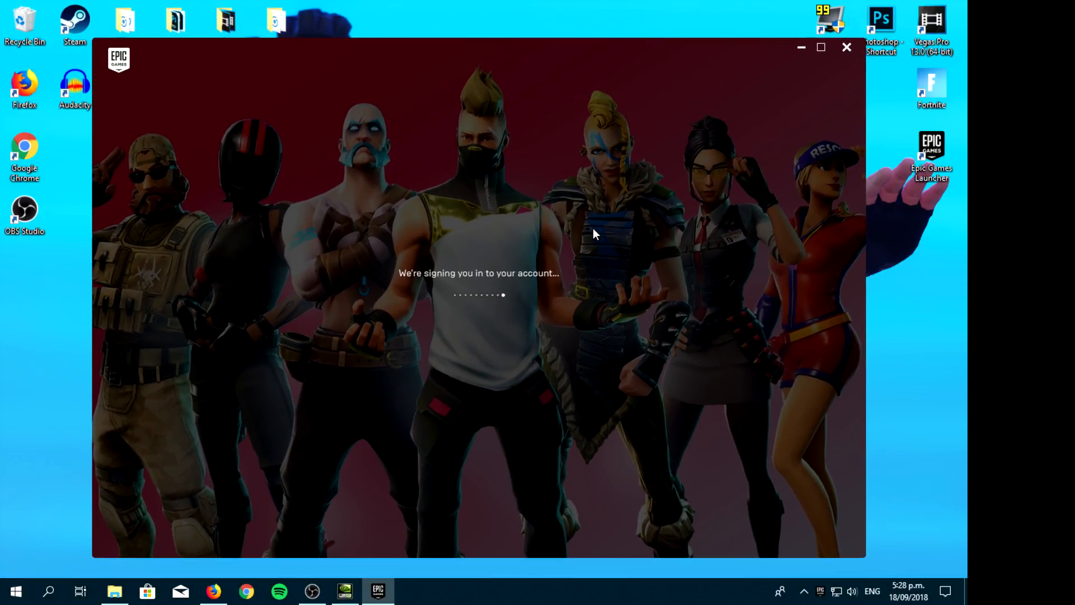
mouse_move(889, 352)
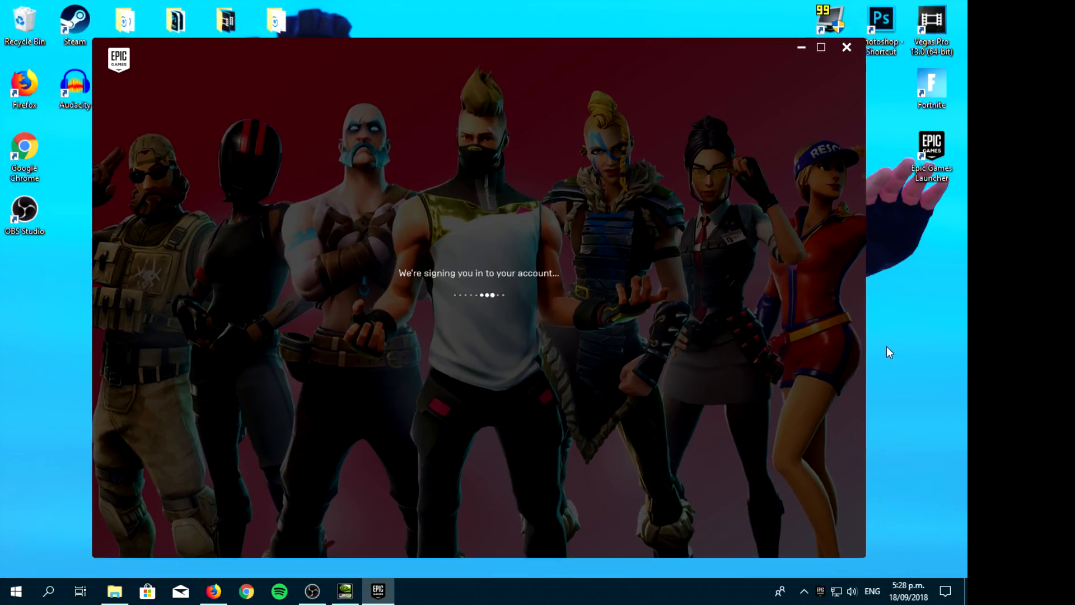